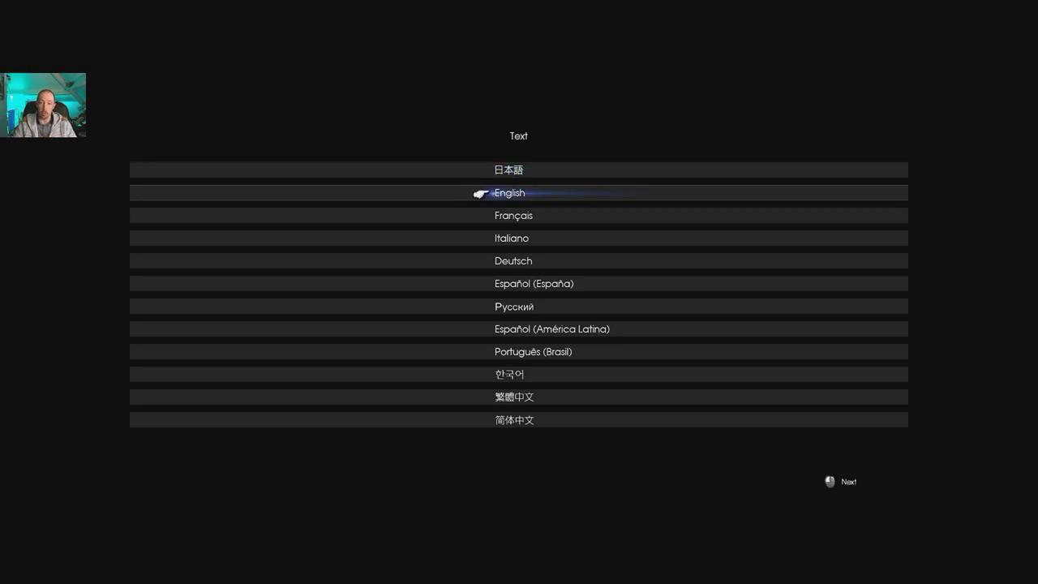
Confirm English as the text language and wait for the bonus content notice.
{"action": "left_click", "coordinate": [519, 374]}
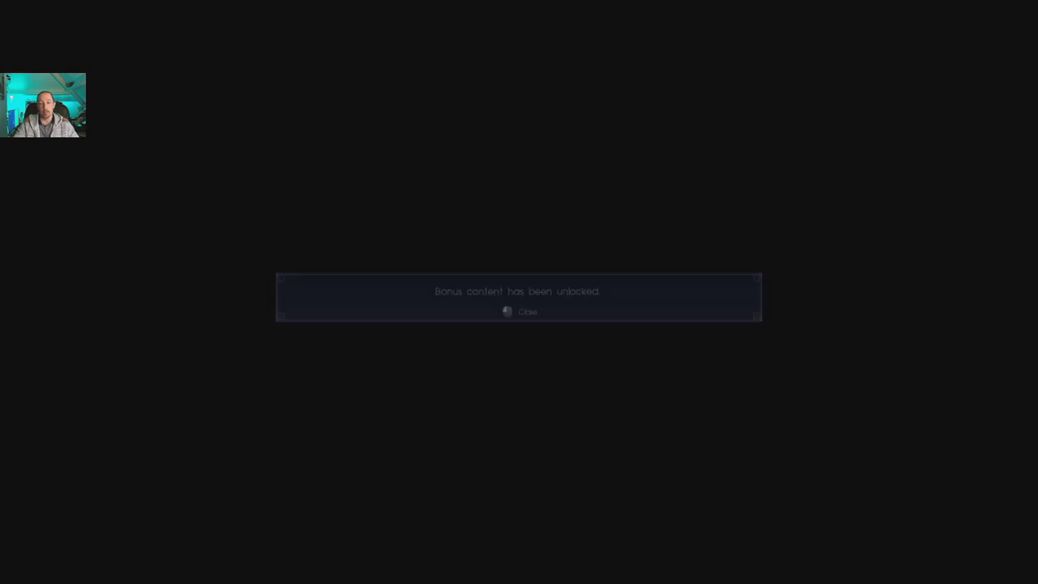
Close the bonus content popup and move down the title menu toward OPTIONS.
{"action": "left_click", "coordinate": [528, 312]}
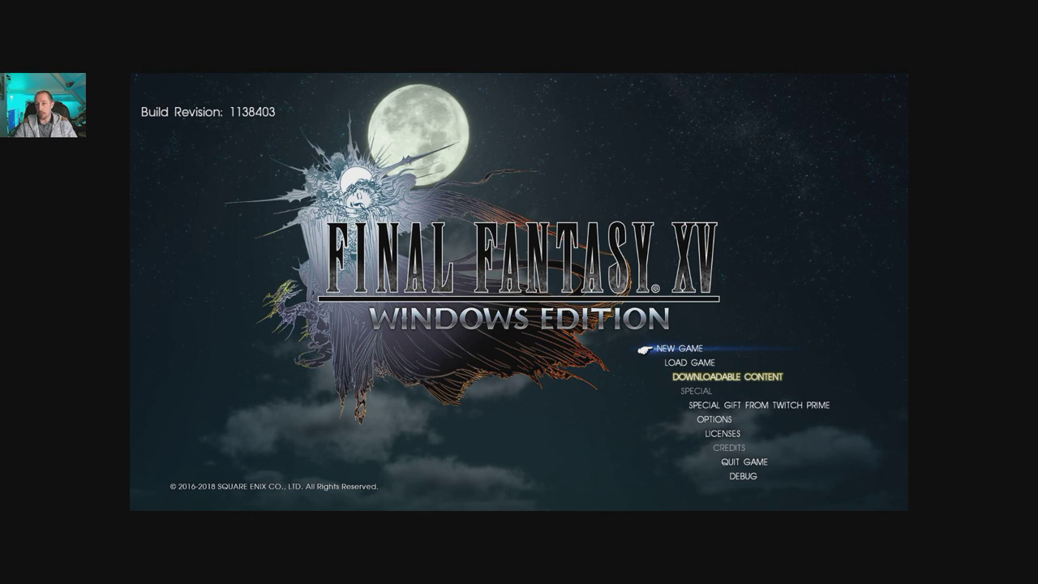
{"action": "key", "text": "down"}
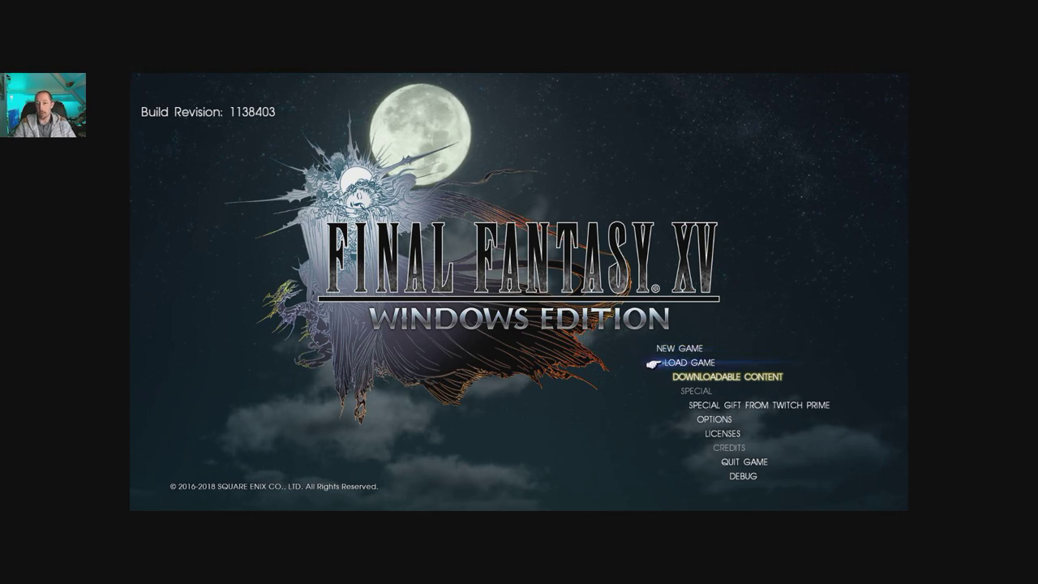
{"action": "key", "text": "Down"}
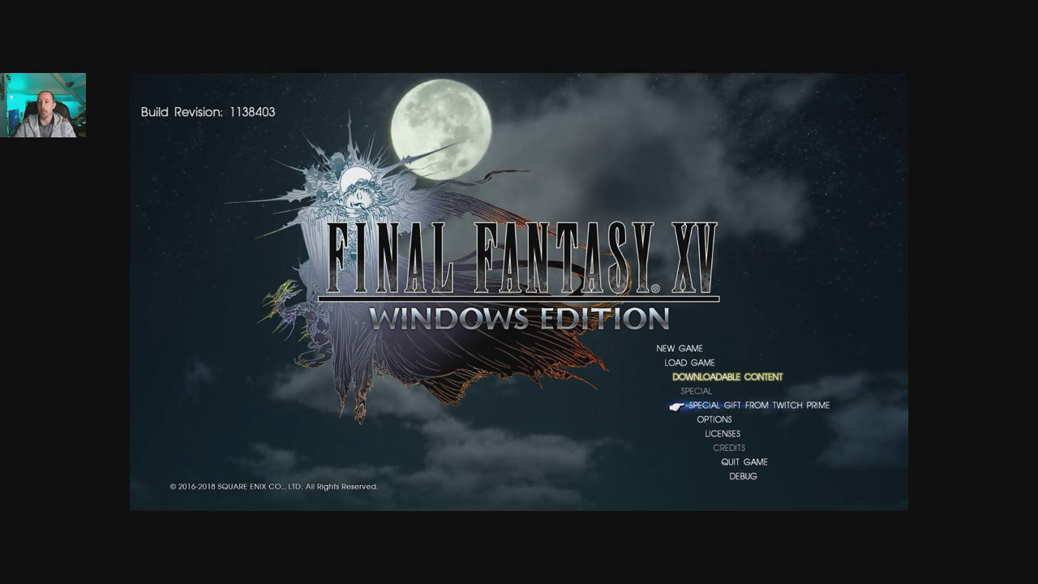
{"action": "key", "text": "down"}
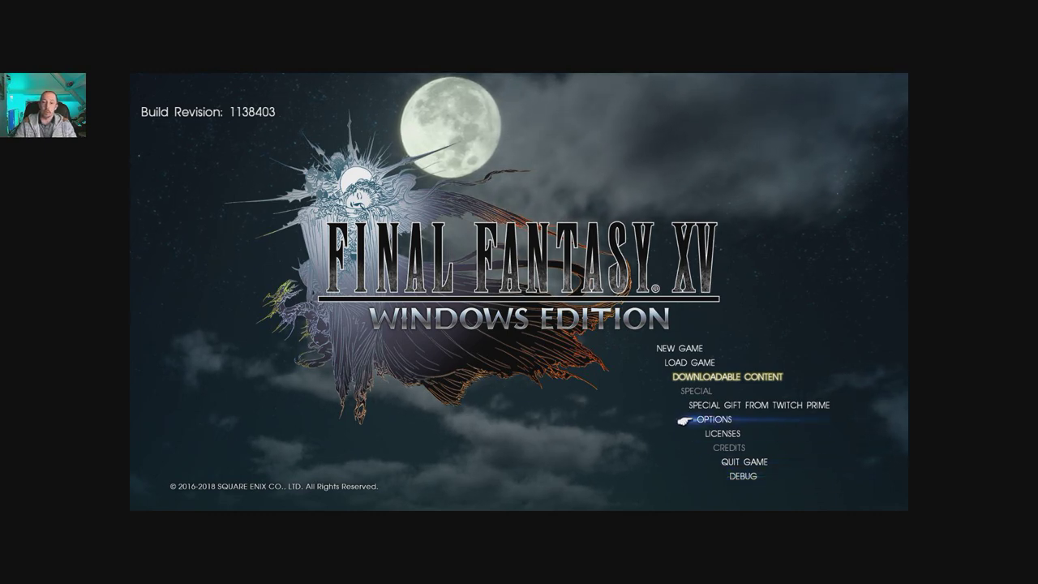
Open OPTIONS and browse the Difficulty choices, backing out with Normal kept.
{"action": "left_click", "coordinate": [714, 419]}
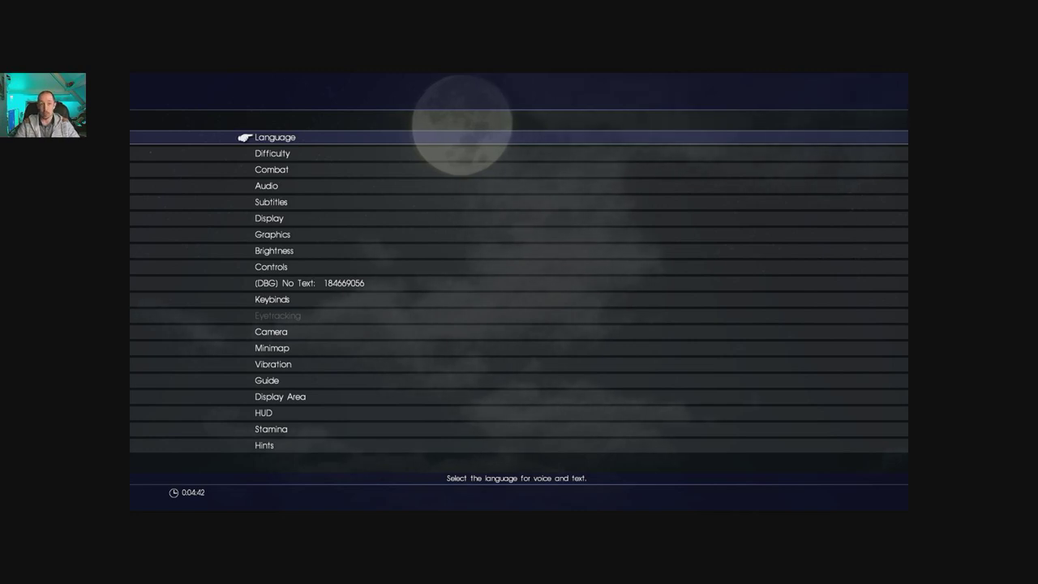
{"action": "left_click", "coordinate": [275, 136]}
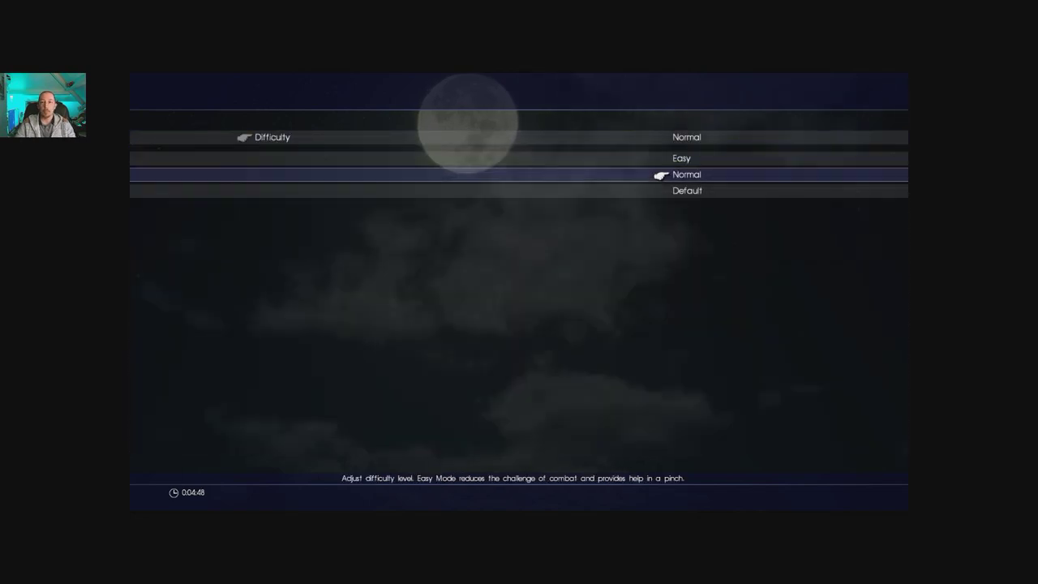
{"action": "key", "text": "up"}
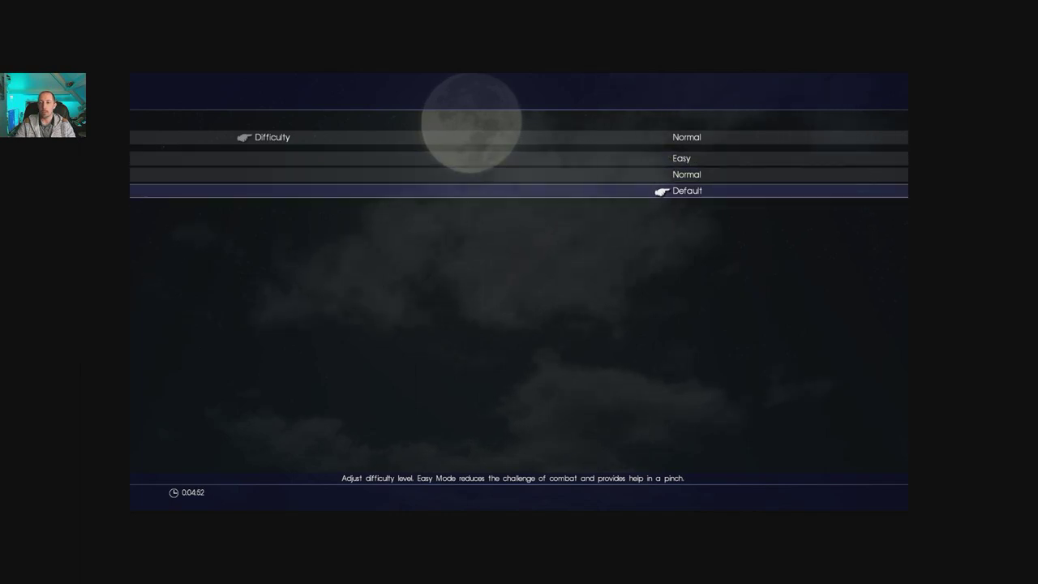
{"action": "key", "text": "up"}
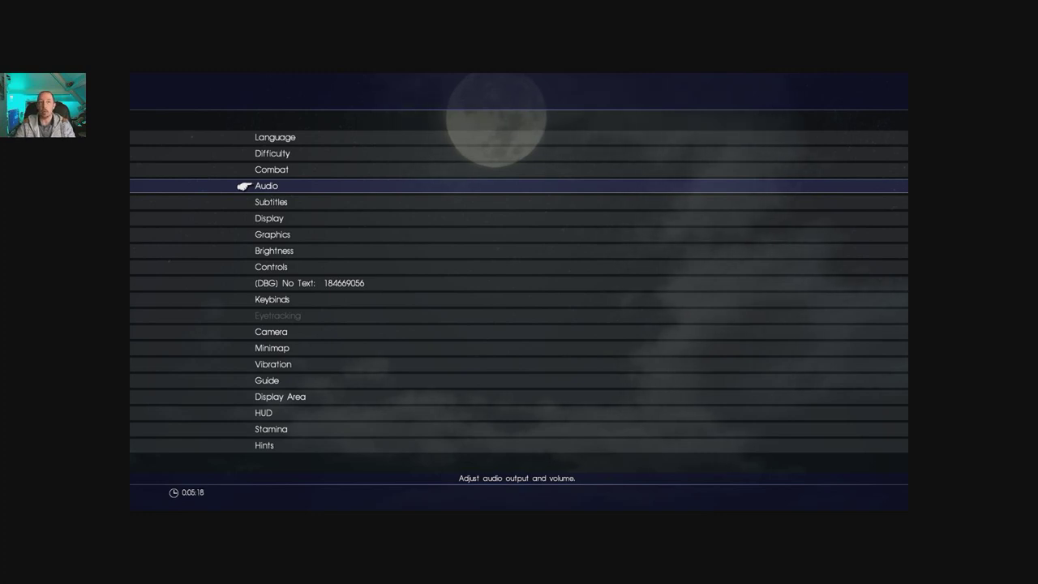
In Audio, preview Television speaker output, then cancel back to Home Theater.
{"action": "left_click", "coordinate": [266, 186]}
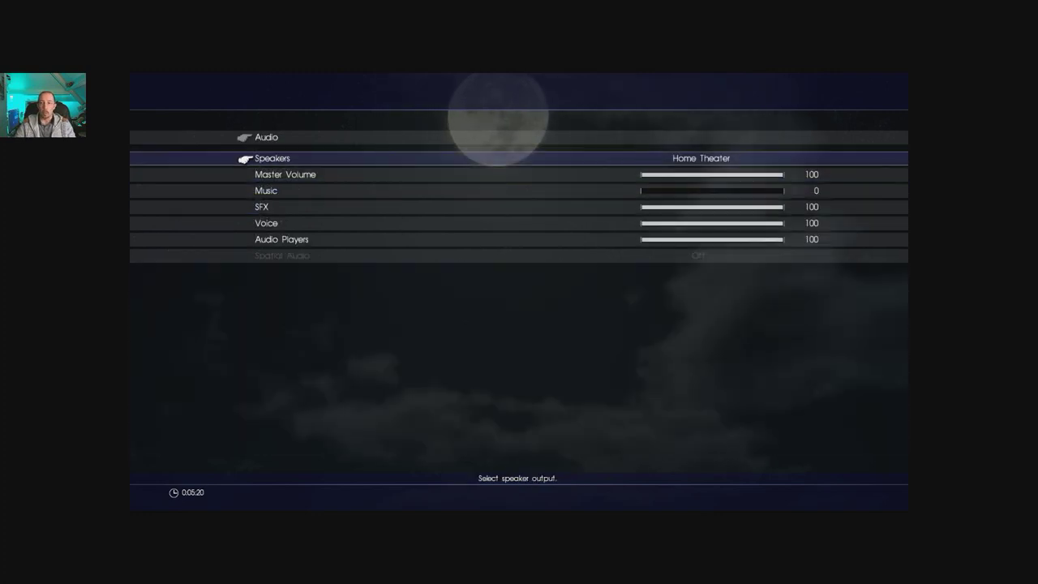
{"action": "left_click", "coordinate": [273, 158]}
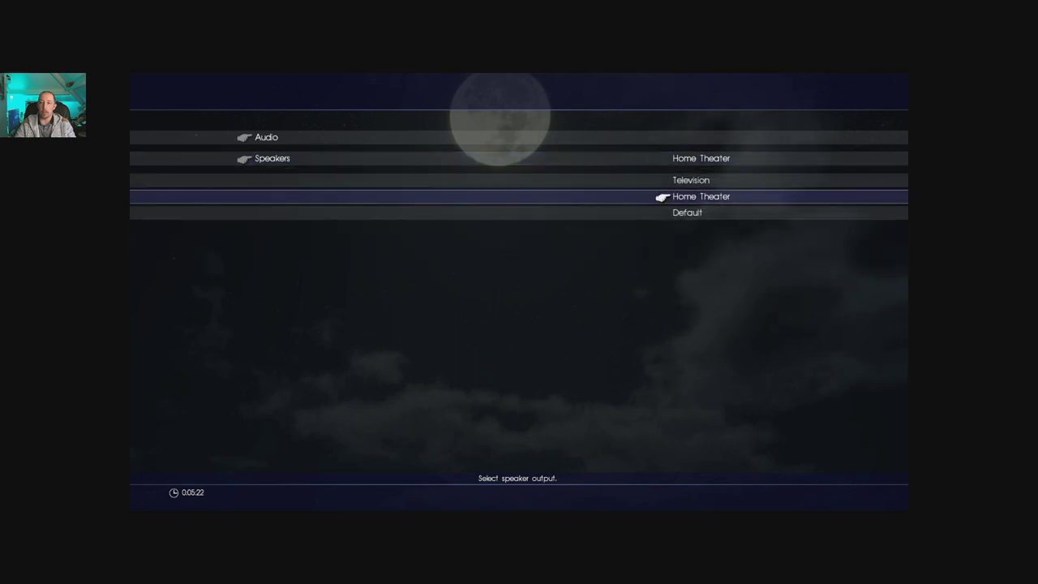
{"action": "key", "text": "Up"}
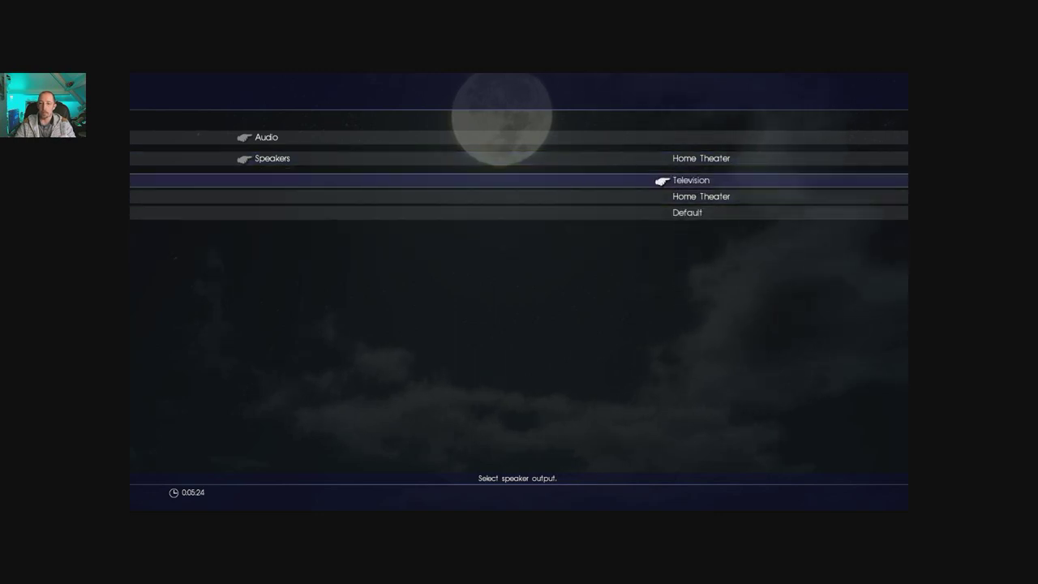
{"action": "key", "text": "Down"}
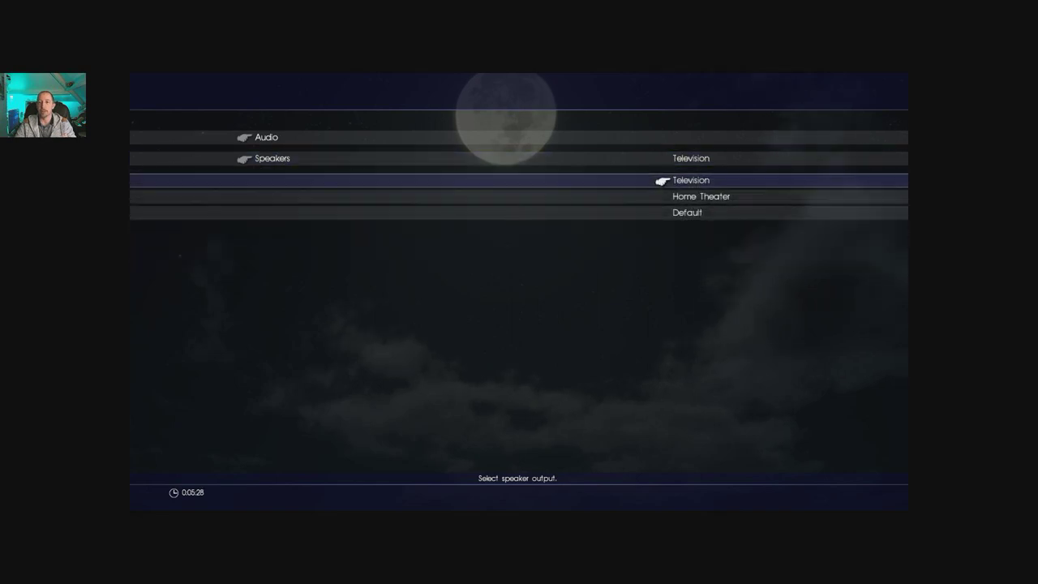
{"action": "left_click", "coordinate": [701, 196]}
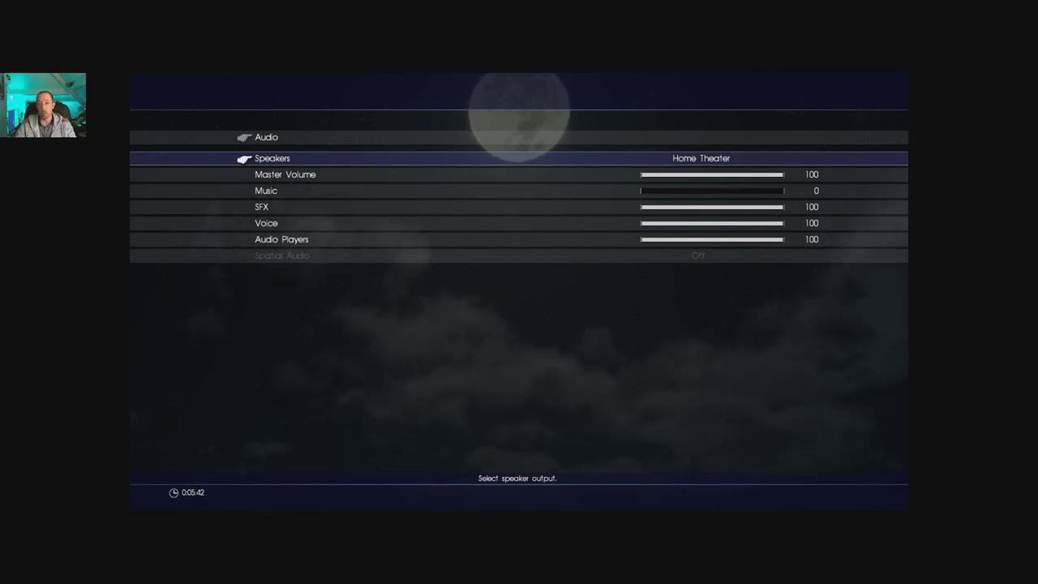
Browse the Music, SFX and Audio Players volumes, then leave Audio settings.
{"action": "key", "text": "down"}
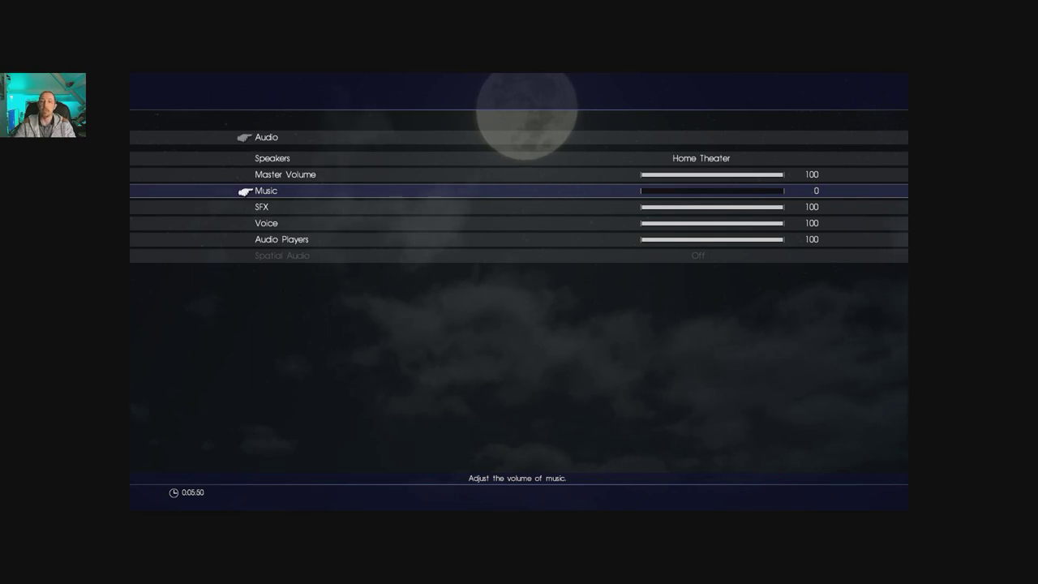
{"action": "key", "text": "down"}
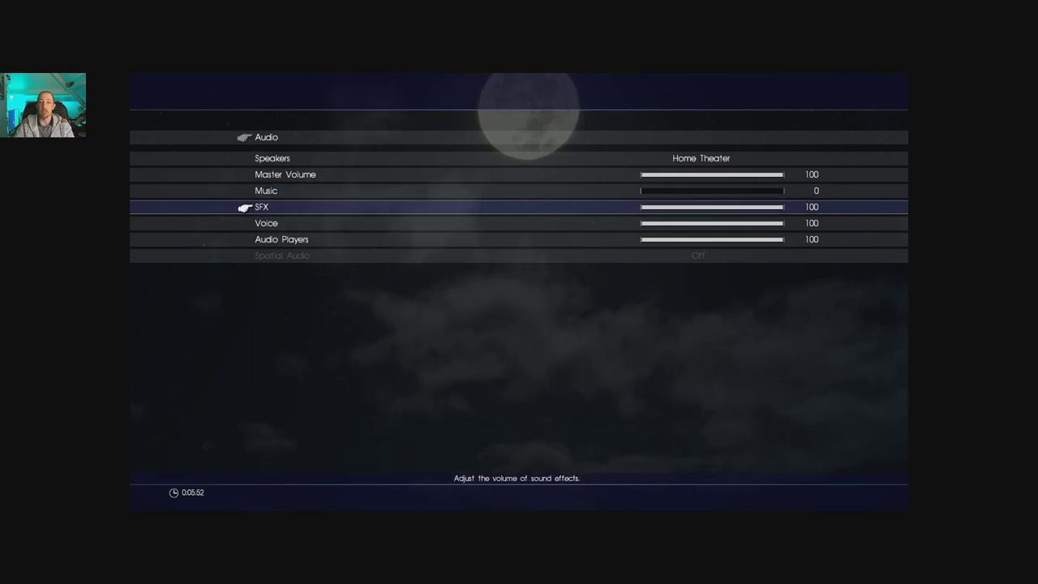
{"action": "key", "text": "down"}
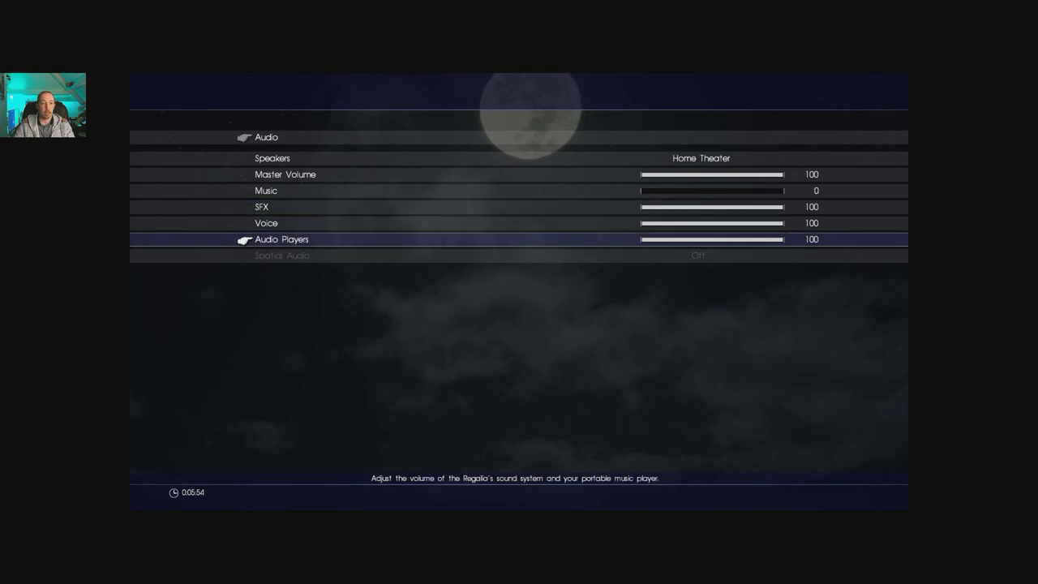
{"action": "key", "text": "Up"}
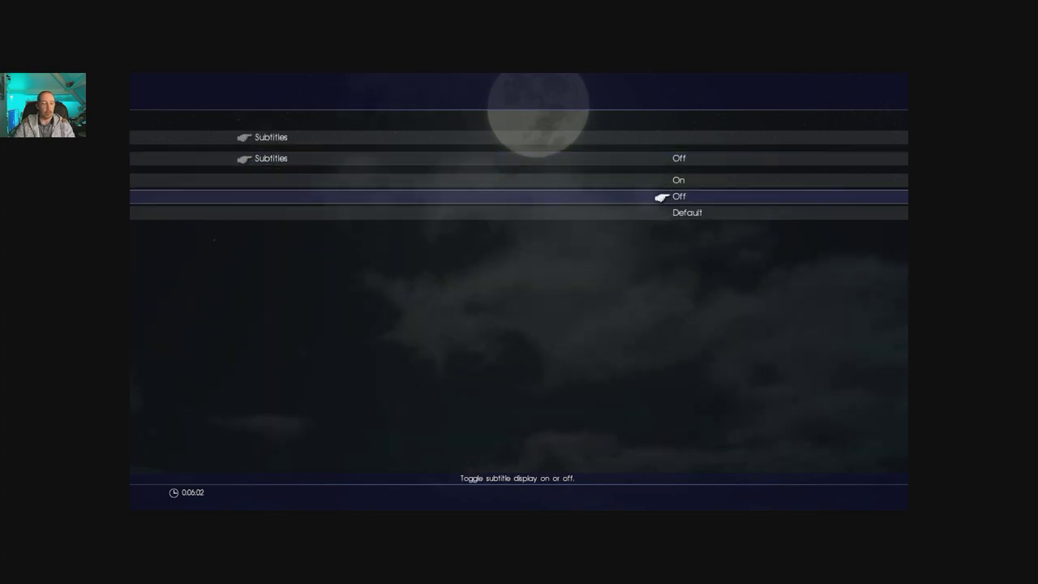
Leave subtitles off and pick 2560x1080 from the Display resolution list.
{"action": "key", "text": "down"}
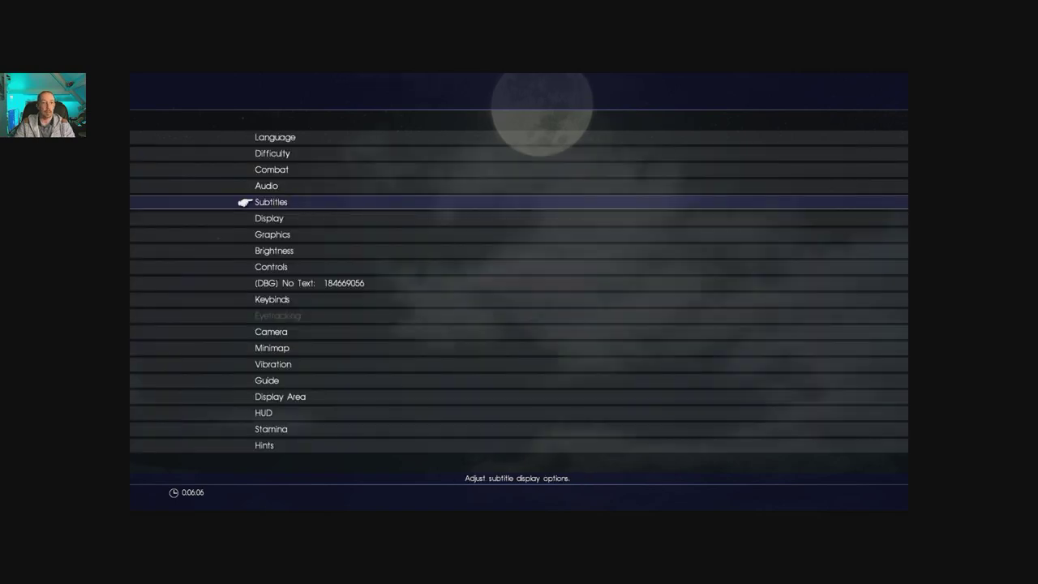
{"action": "left_click", "coordinate": [269, 217]}
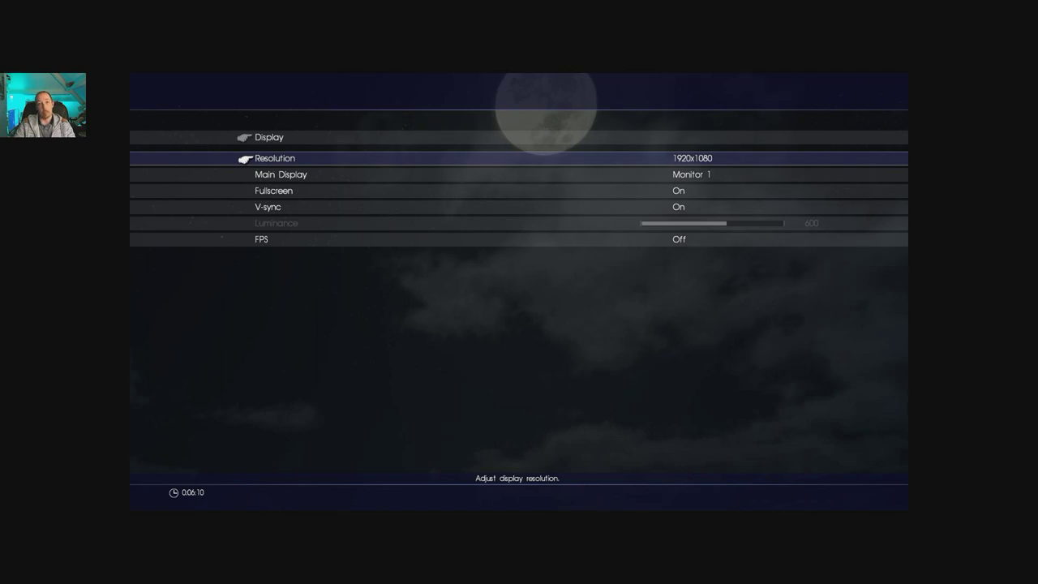
{"action": "left_click", "coordinate": [274, 158]}
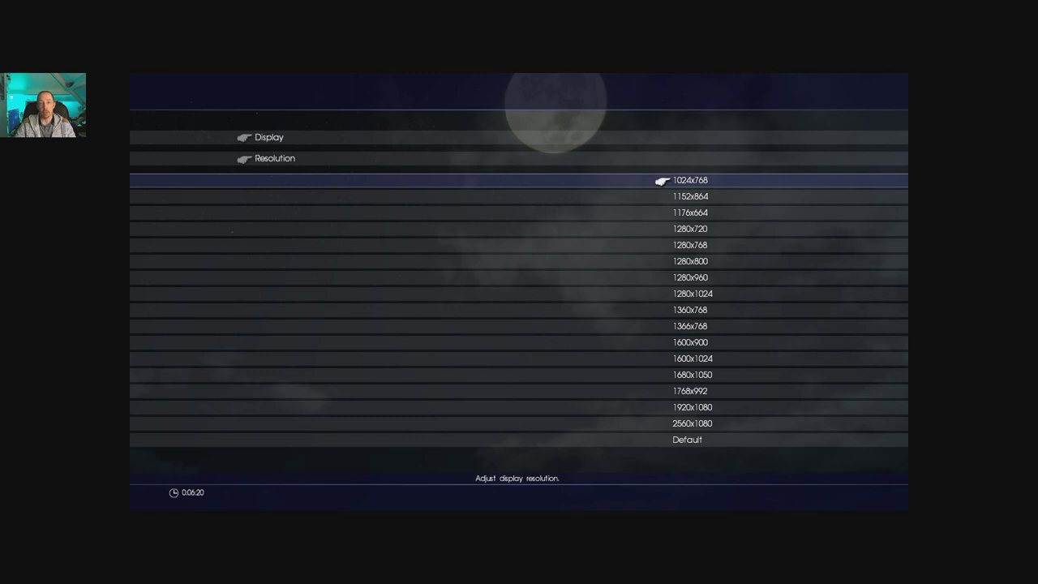
{"action": "key", "text": "down"}
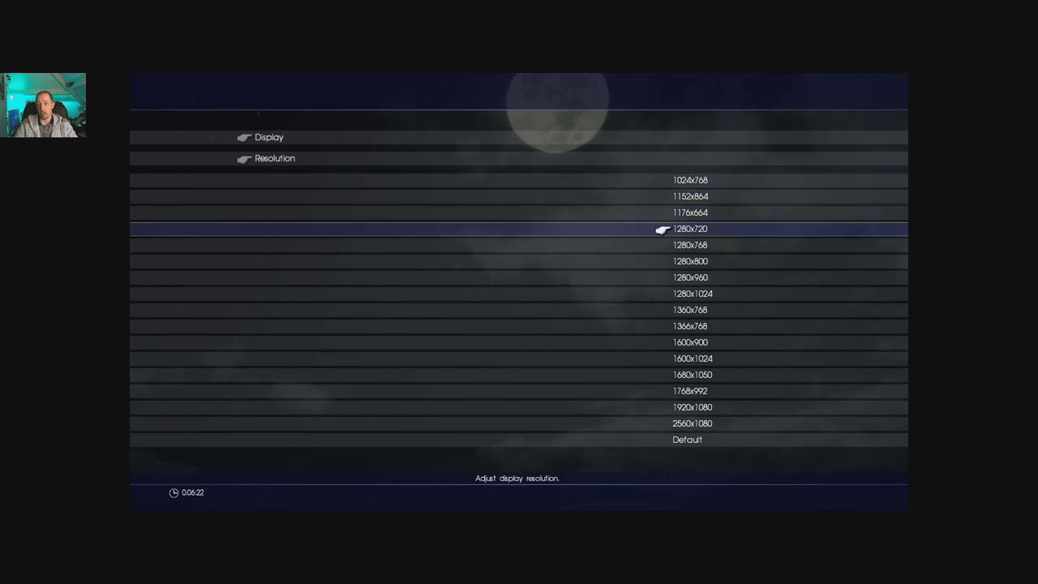
{"action": "key", "text": "Down"}
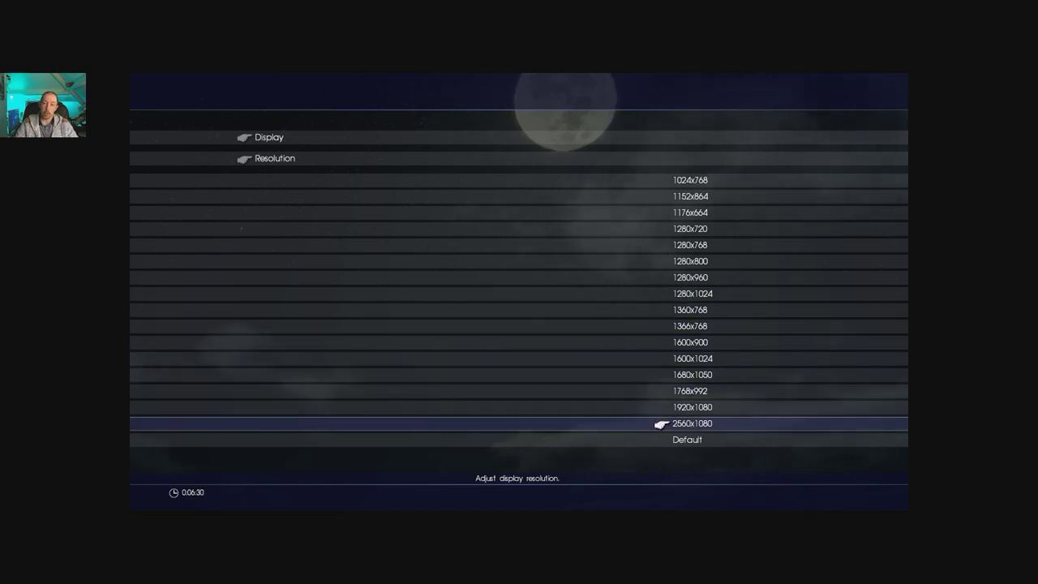
{"action": "left_click", "coordinate": [692, 423]}
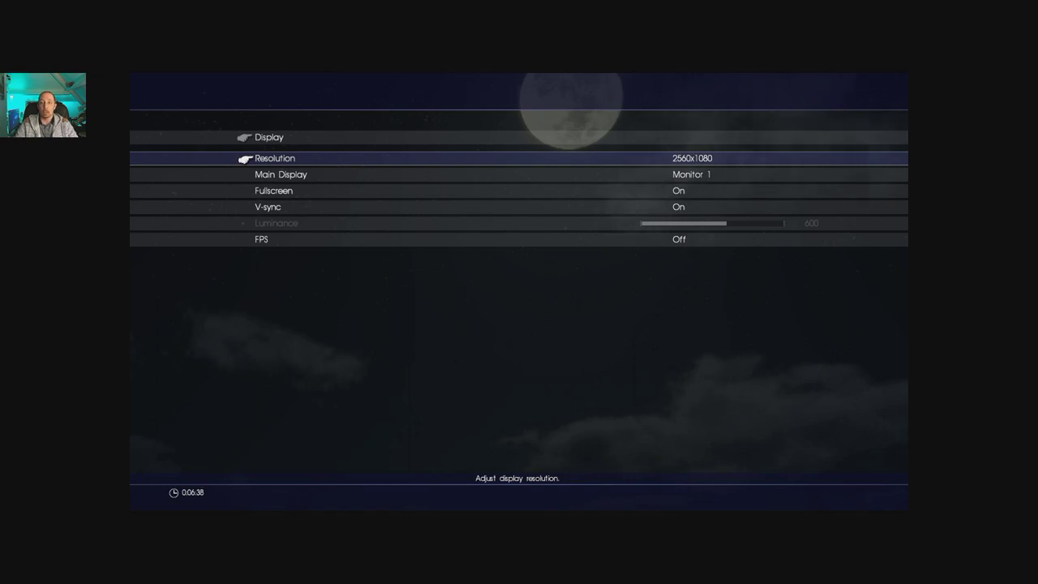
Keep Fullscreen On and switch the FPS display On.
{"action": "key", "text": "down"}
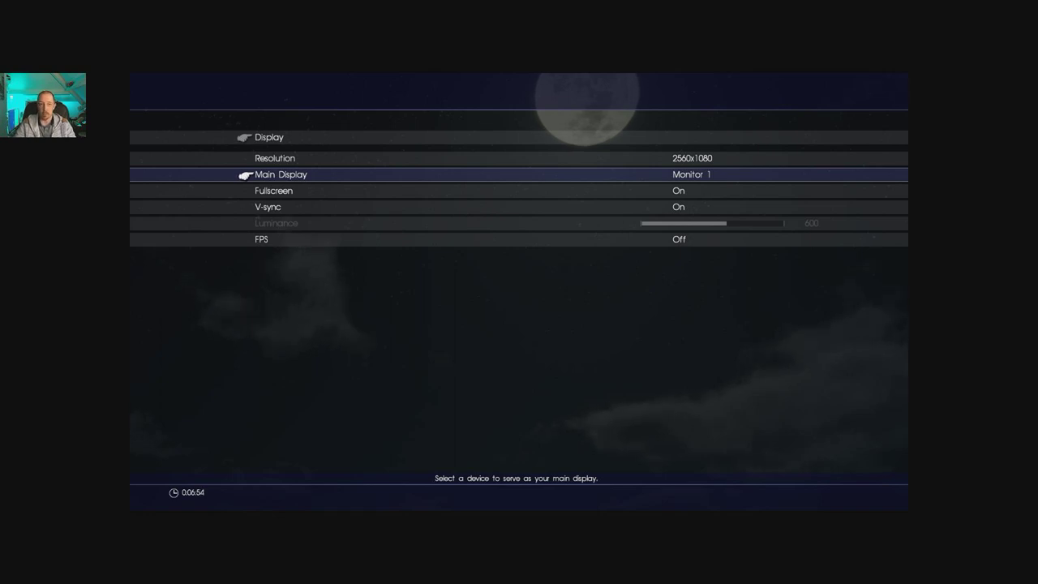
{"action": "key", "text": "down"}
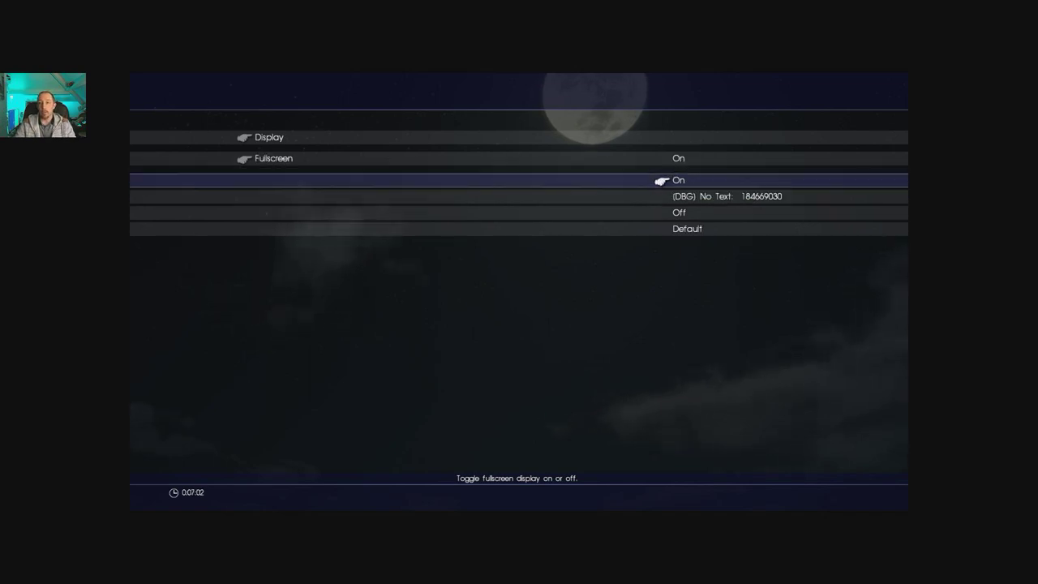
{"action": "key", "text": "down"}
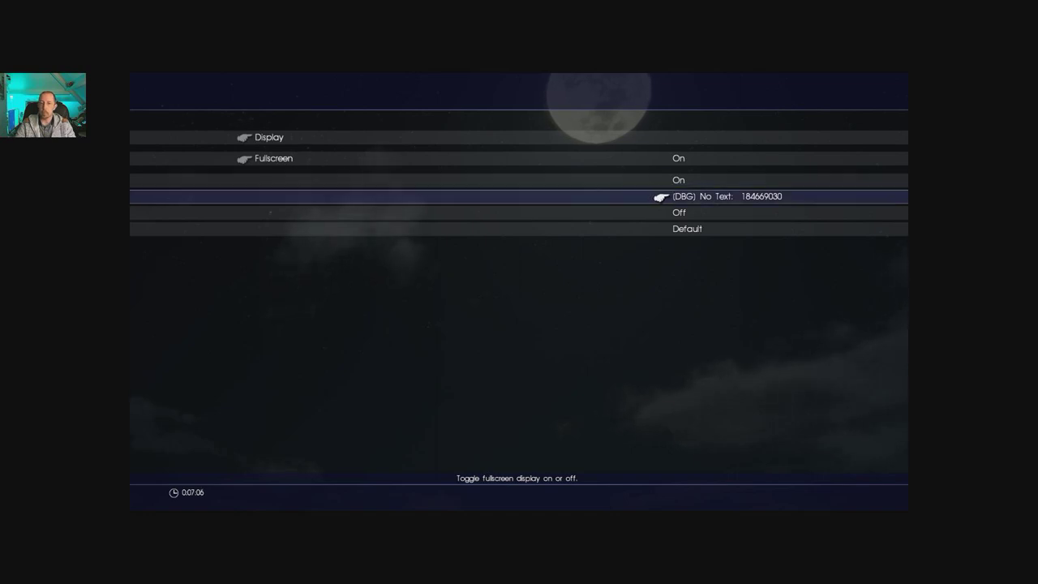
{"action": "key", "text": "up"}
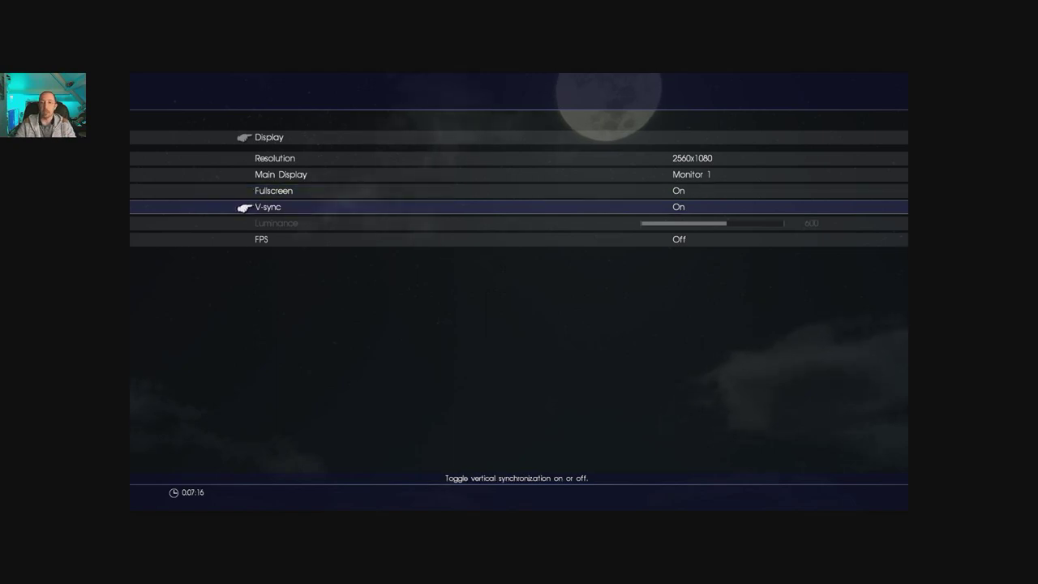
{"action": "left_click", "coordinate": [269, 207]}
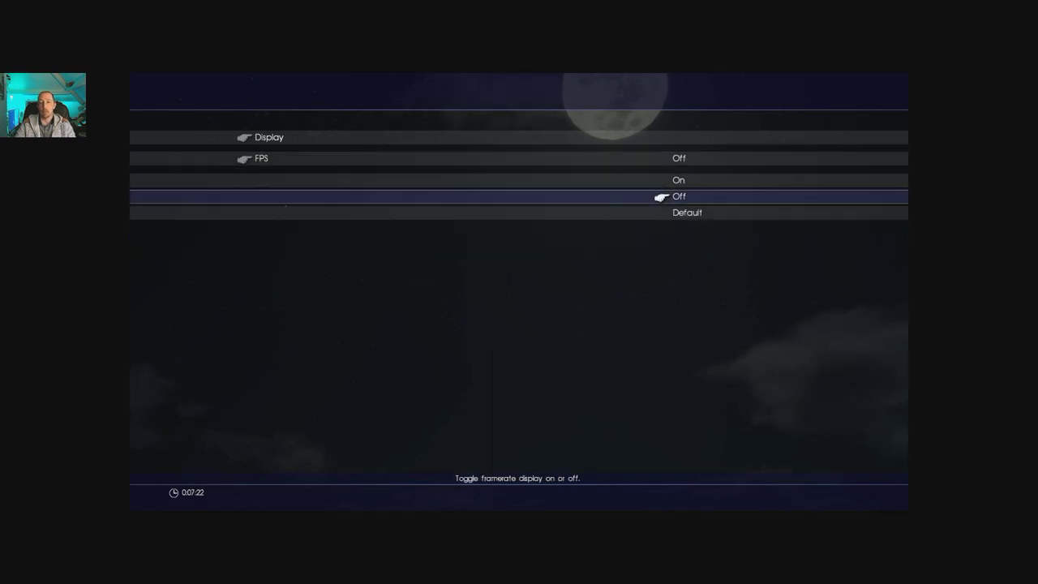
{"action": "left_click", "coordinate": [679, 196]}
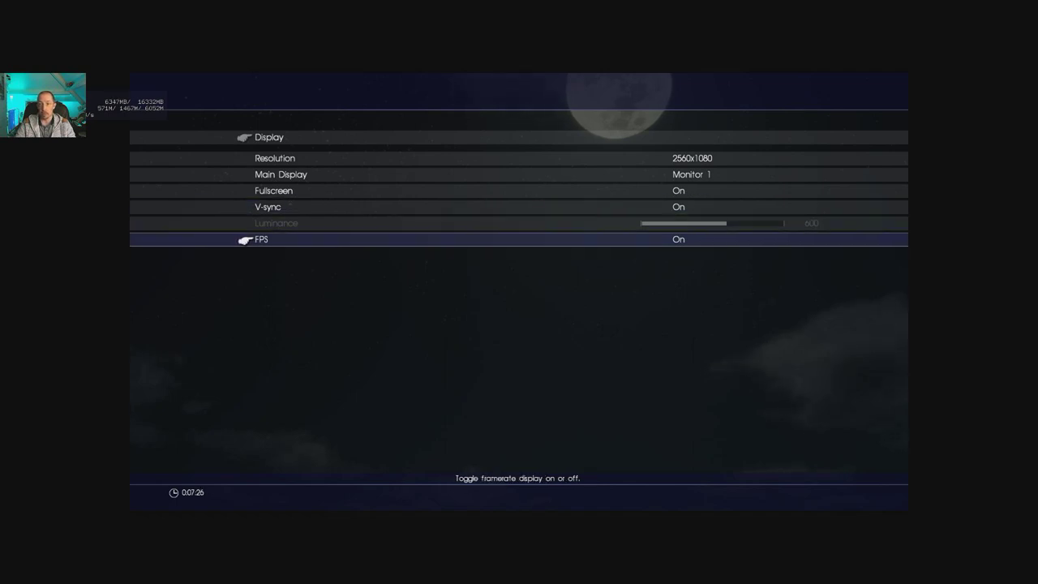
Exit Display settings to reach Graphics (120 fps, 100% resolution, Custom preset).
{"action": "key", "text": "up"}
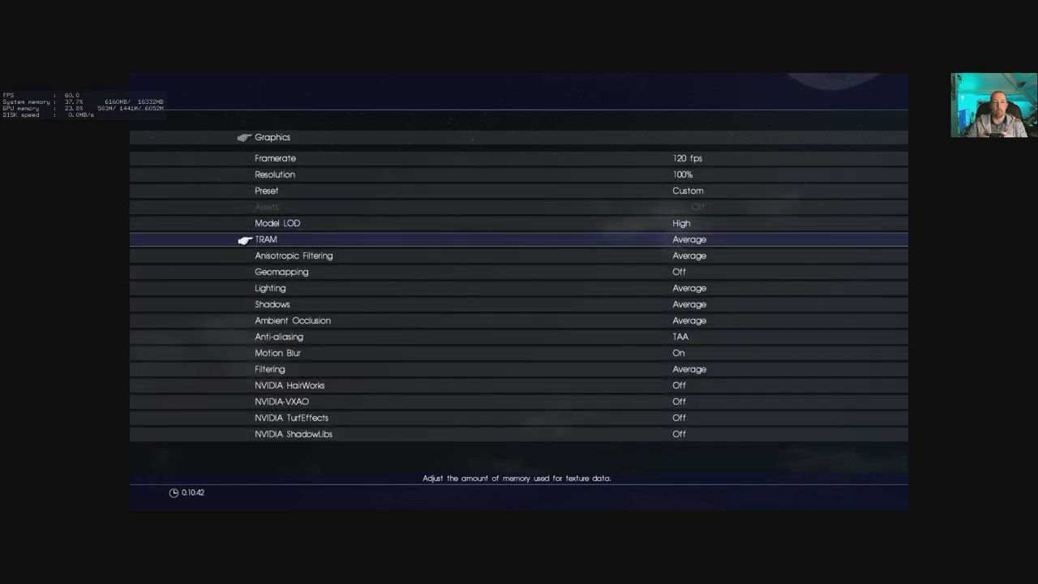
Set TRAM to Highest, Anisotropic Filtering to High and Geomapping On.
{"action": "key", "text": "up"}
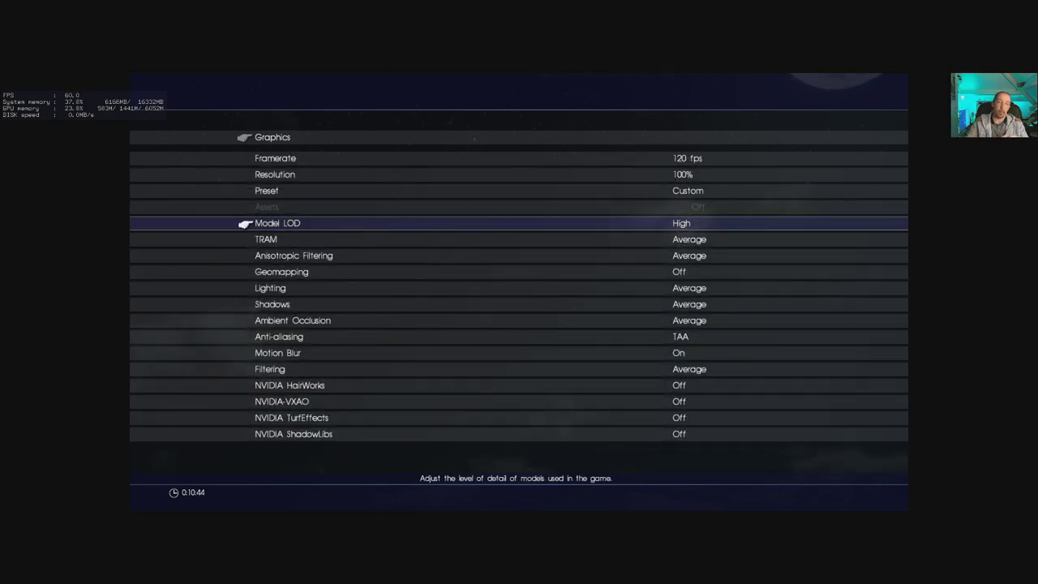
{"action": "key", "text": "down"}
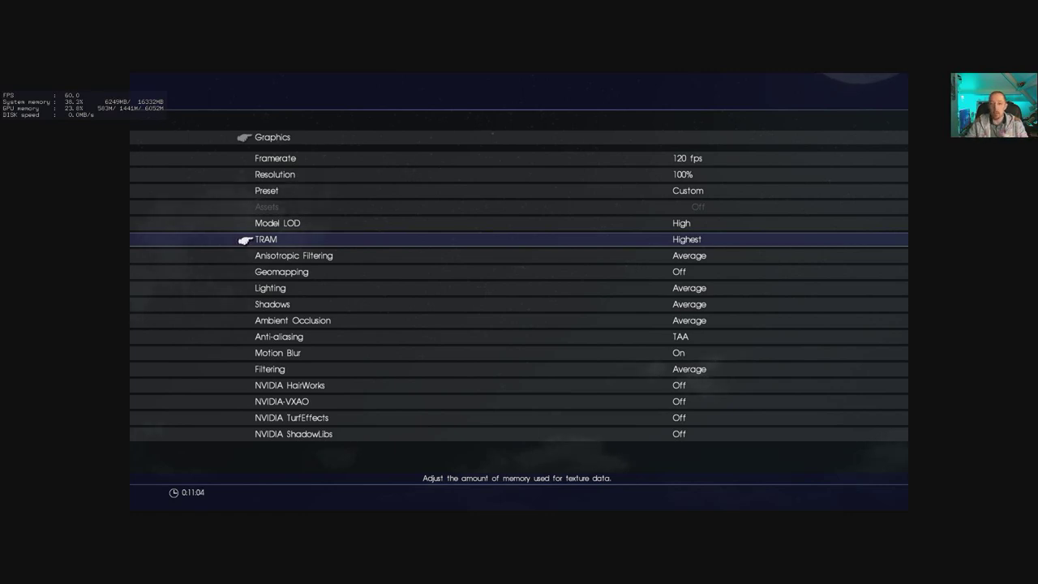
{"action": "key", "text": "Down"}
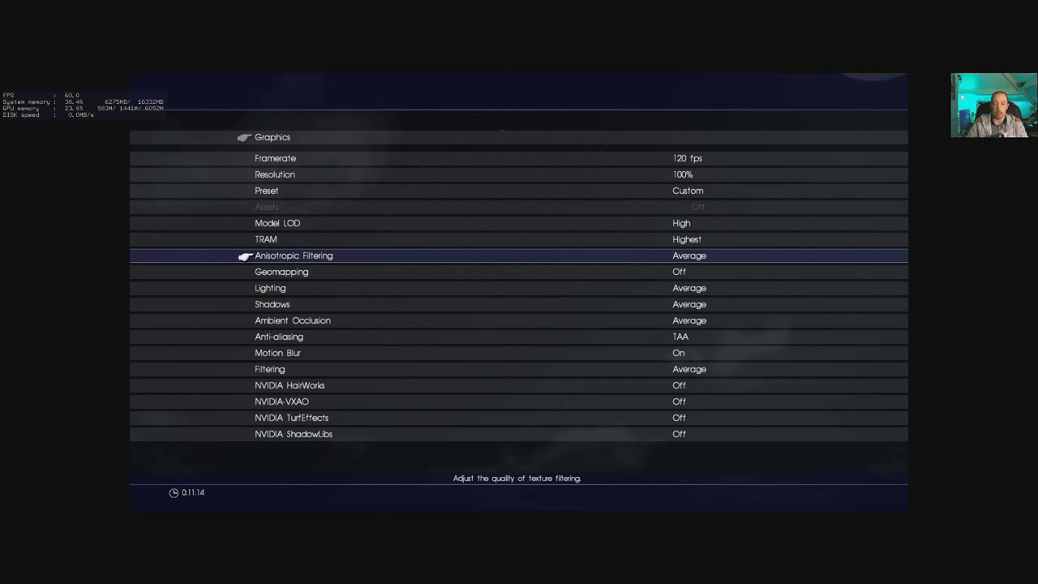
{"action": "key", "text": "Down"}
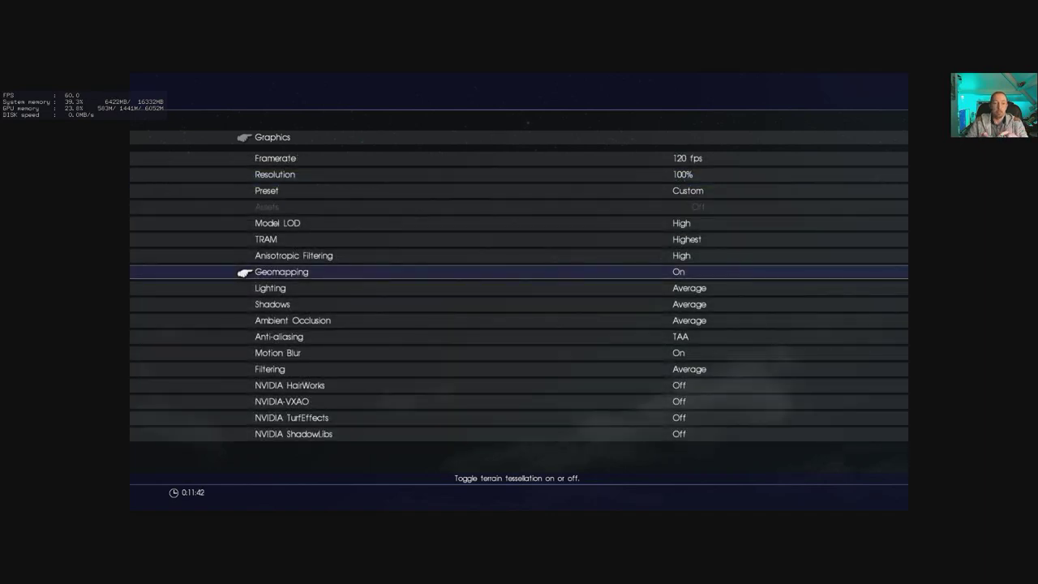
{"action": "key", "text": "down"}
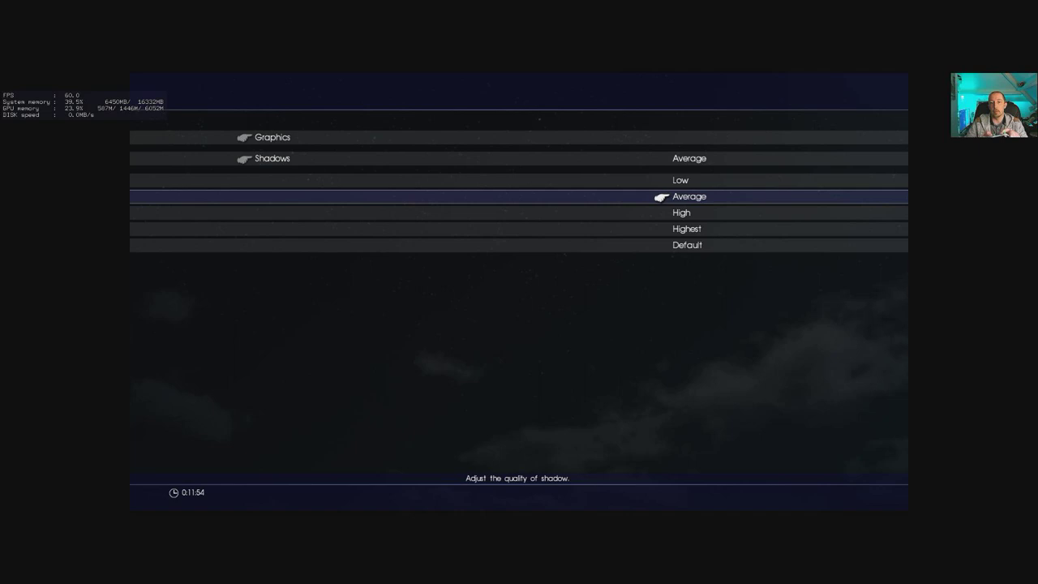
Set Shadows Highest and Ambient Occlusion High, keep TAA, and return to options.
{"action": "left_click", "coordinate": [686, 228]}
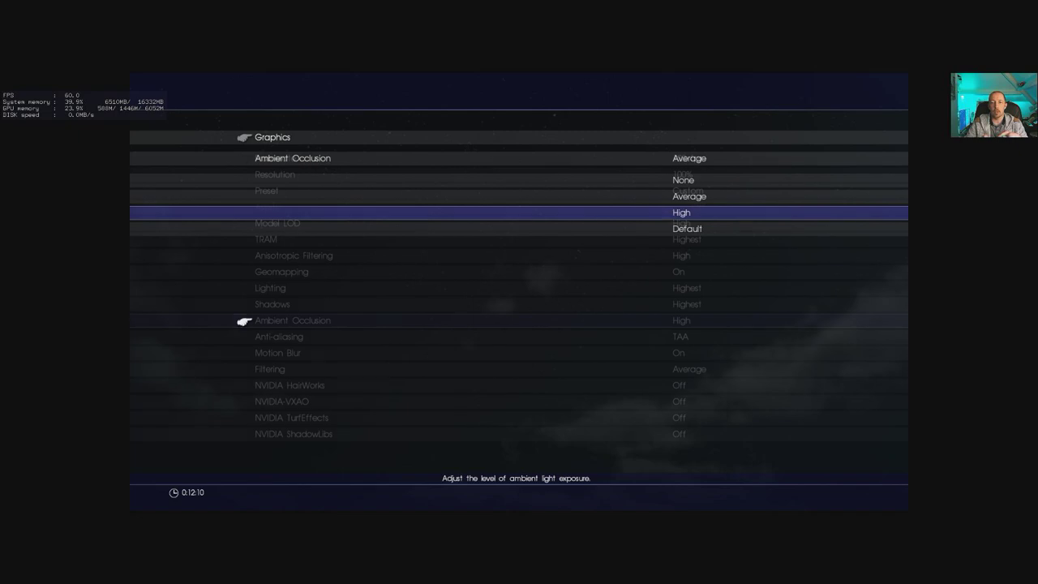
{"action": "left_click", "coordinate": [278, 335]}
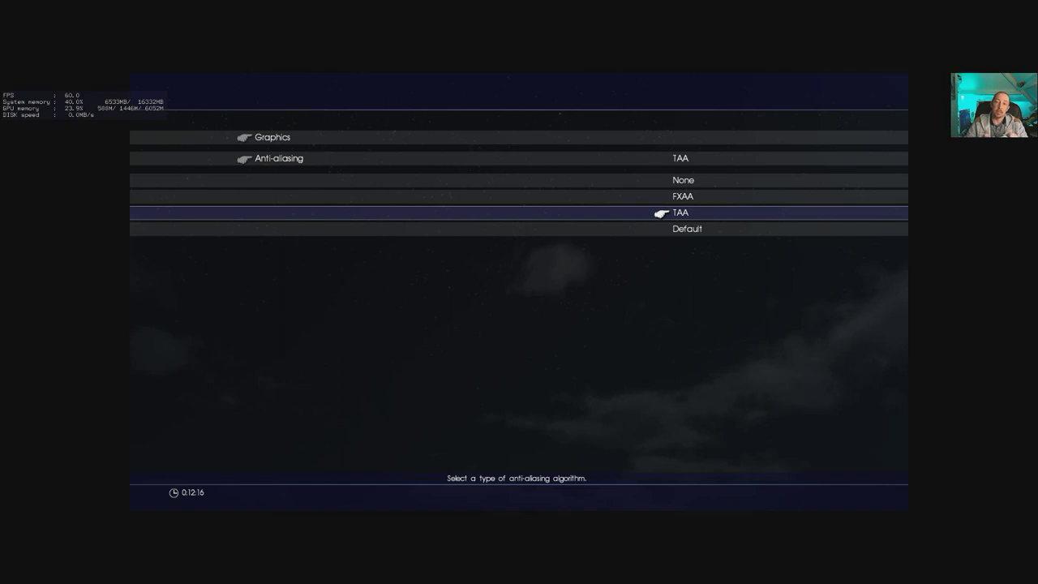
{"action": "left_click", "coordinate": [680, 212]}
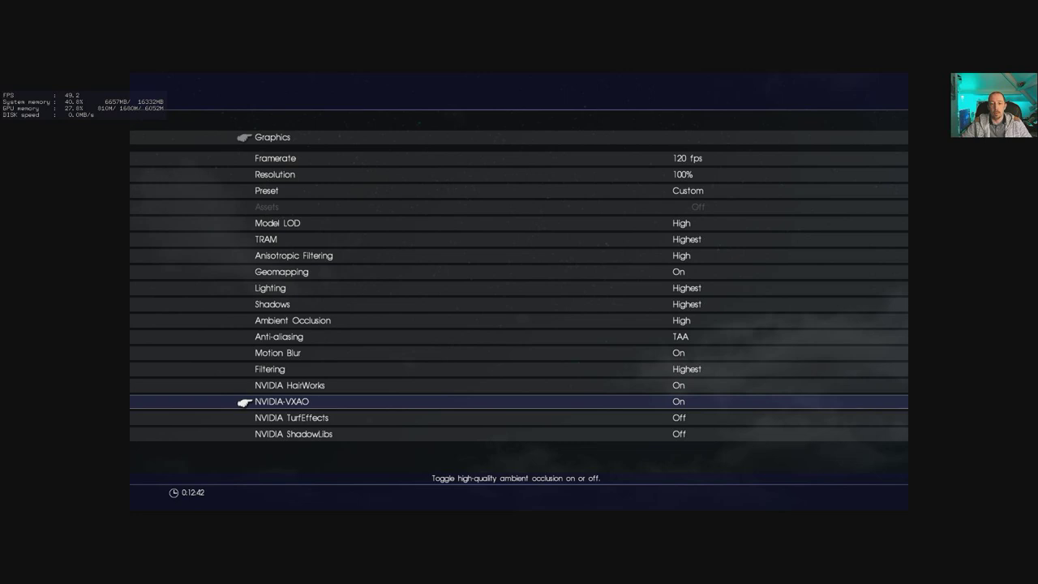
{"action": "key", "text": "down"}
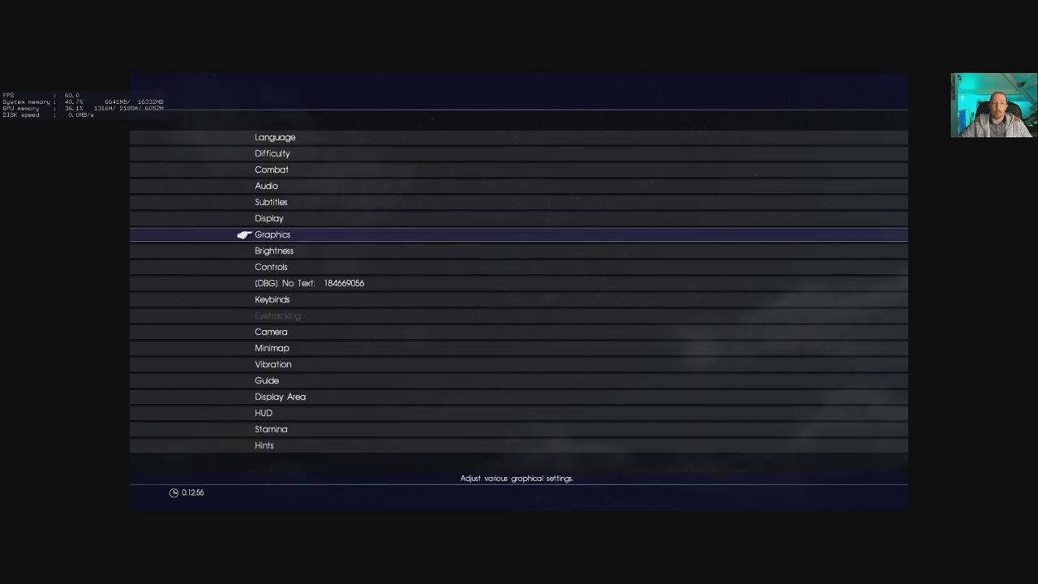
{"action": "left_click", "coordinate": [274, 250]}
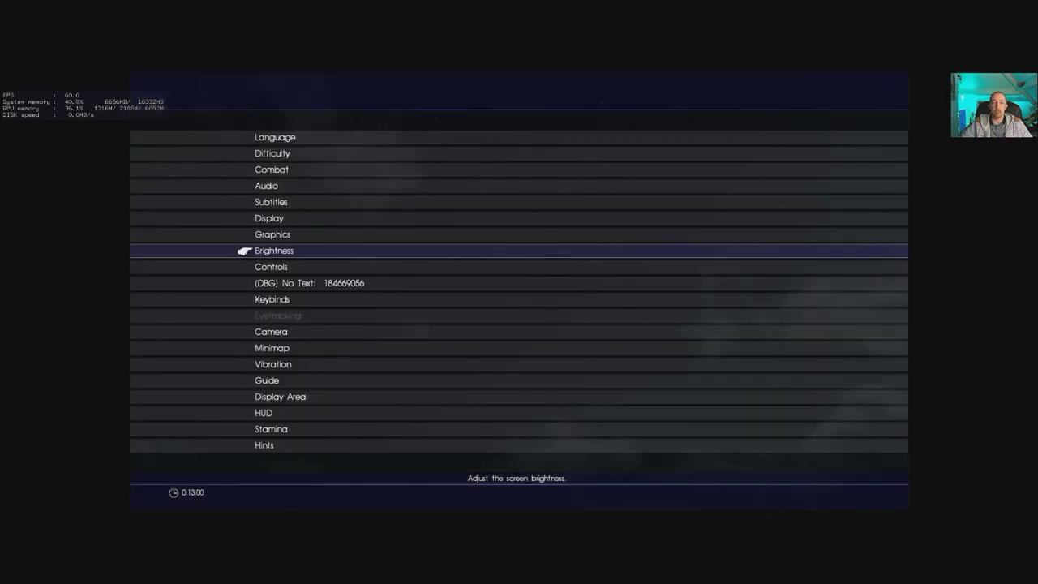
{"action": "left_click", "coordinate": [271, 266]}
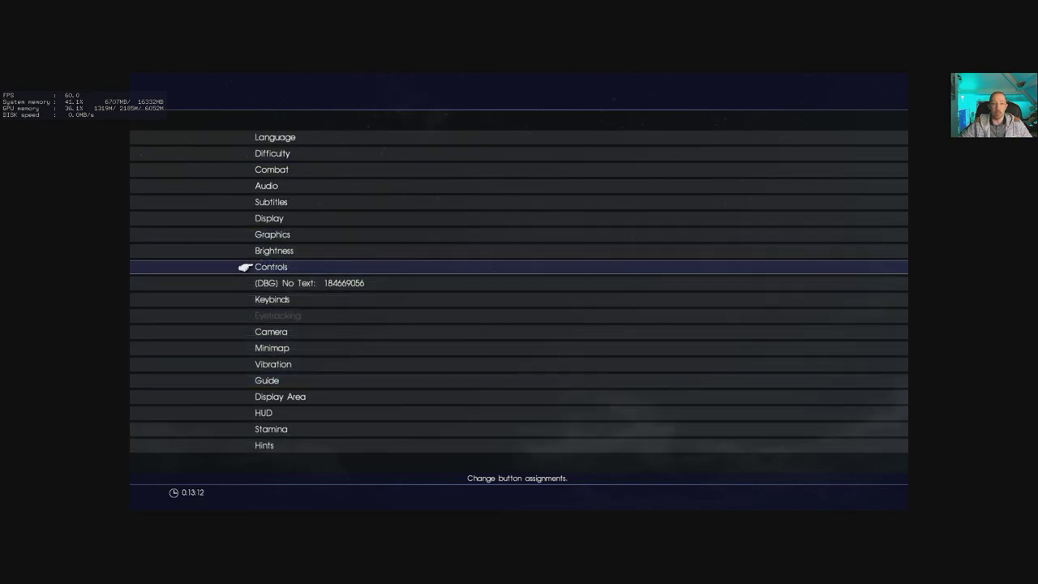
{"action": "left_click", "coordinate": [272, 267]}
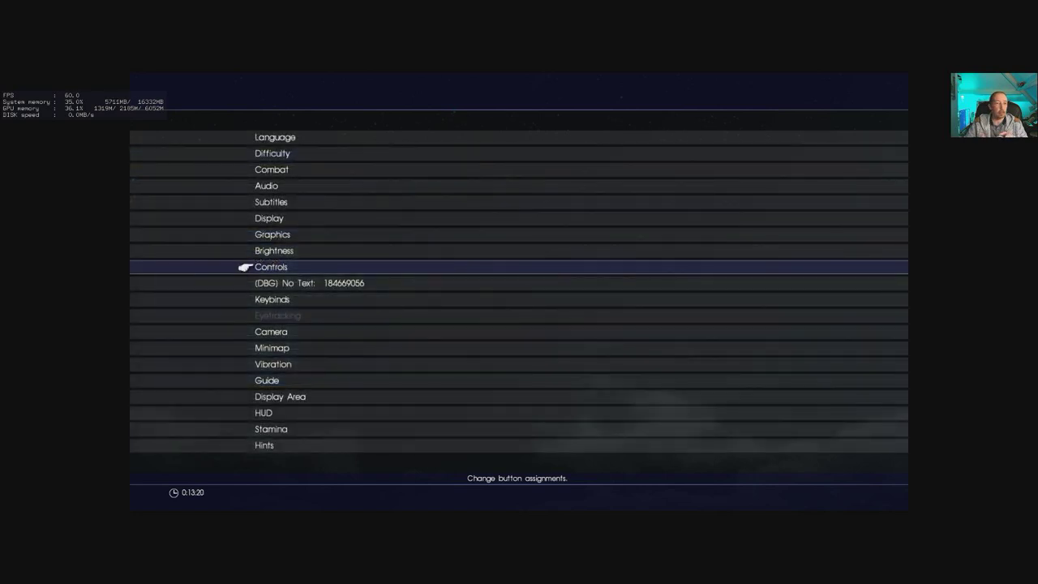
{"action": "left_click", "coordinate": [270, 267]}
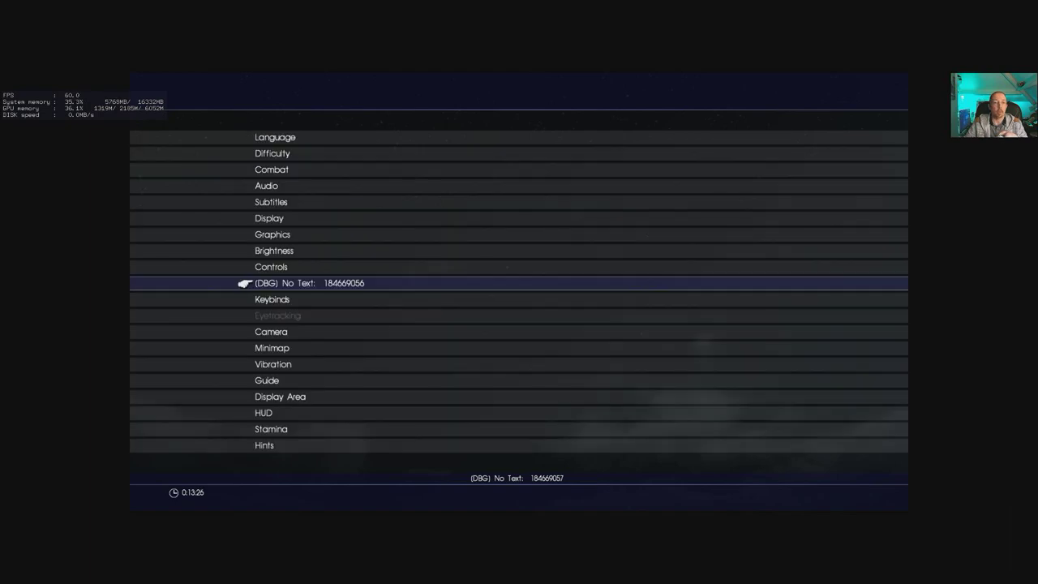
{"action": "left_click", "coordinate": [272, 298]}
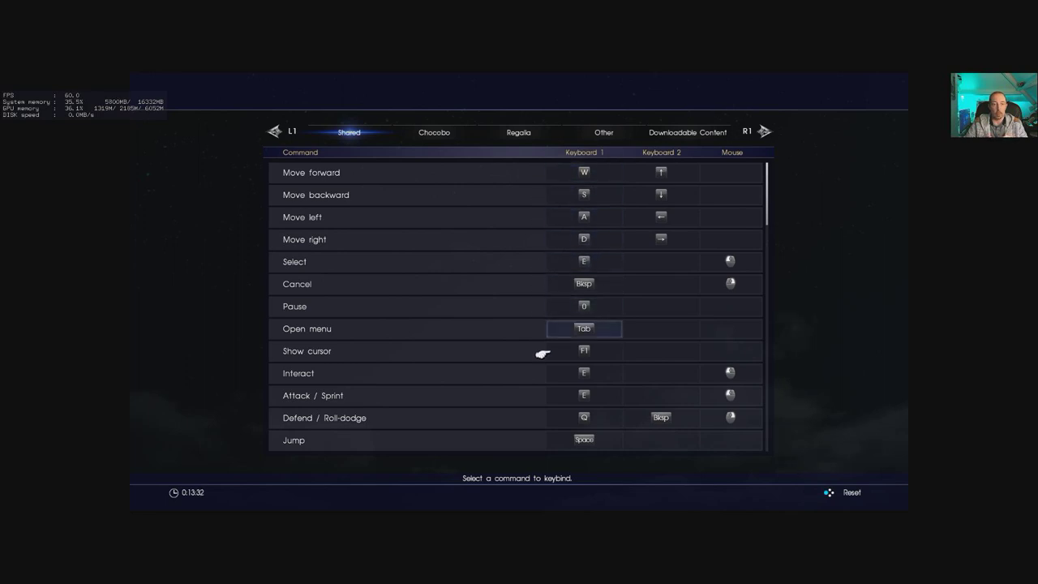
{"action": "scroll", "scroll_direction": "down", "scroll_amount": 3}
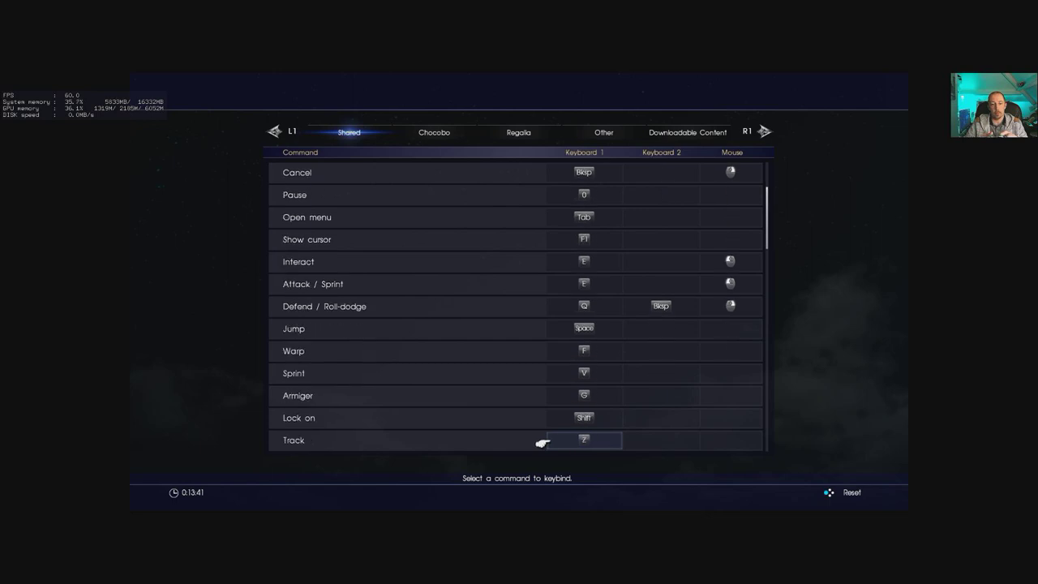
{"action": "scroll", "scroll_direction": "down", "scroll_amount": 3}
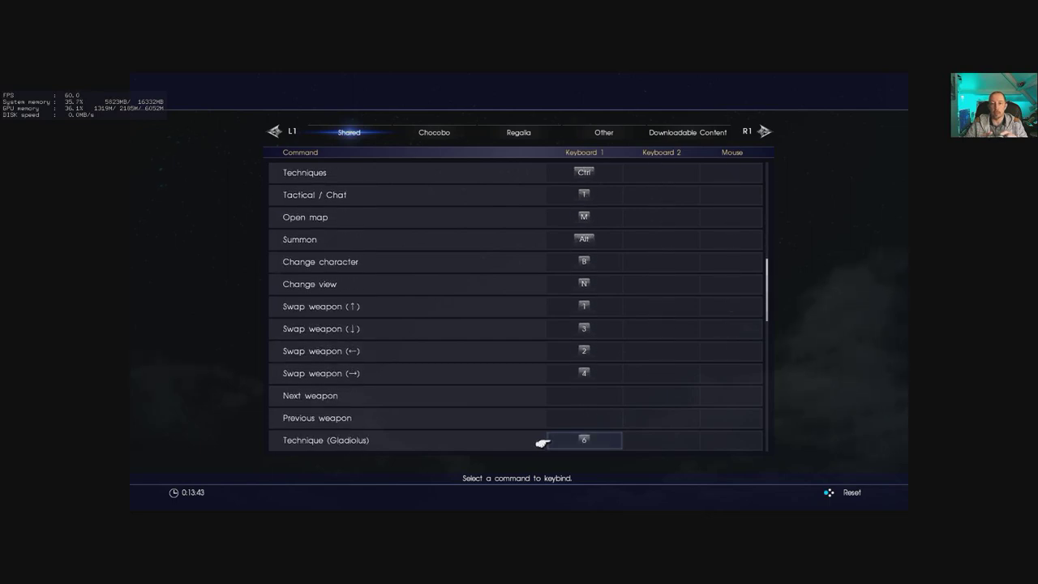
{"action": "left_click", "coordinate": [433, 132]}
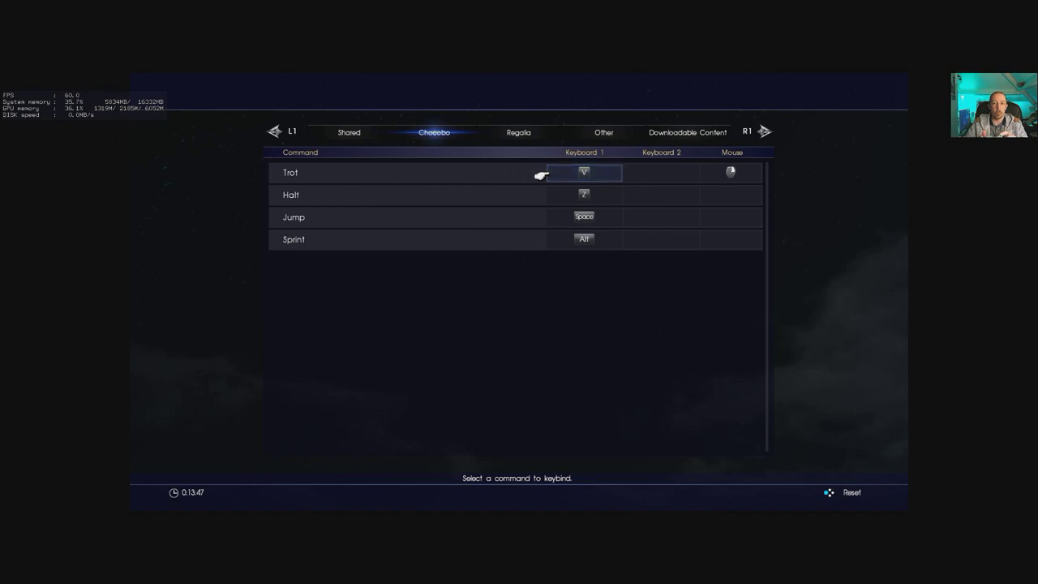
{"action": "left_click", "coordinate": [518, 133]}
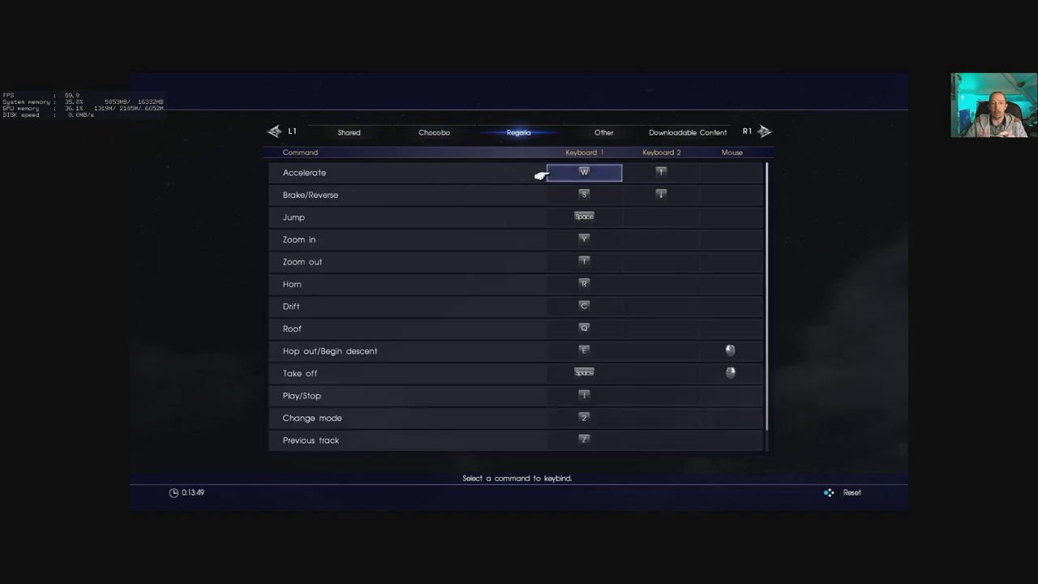
{"action": "left_click", "coordinate": [686, 132]}
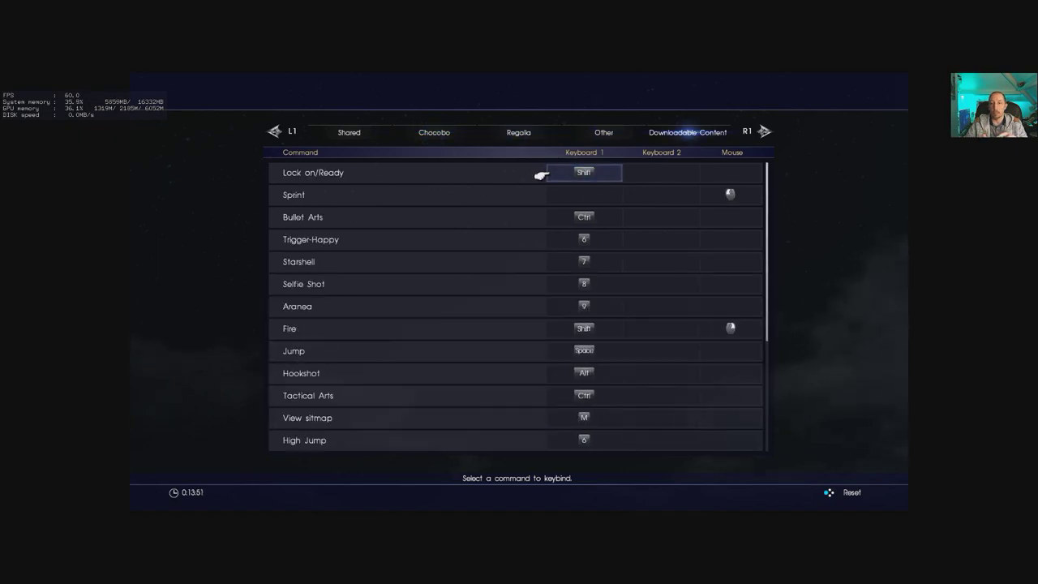
{"action": "left_click", "coordinate": [349, 133]}
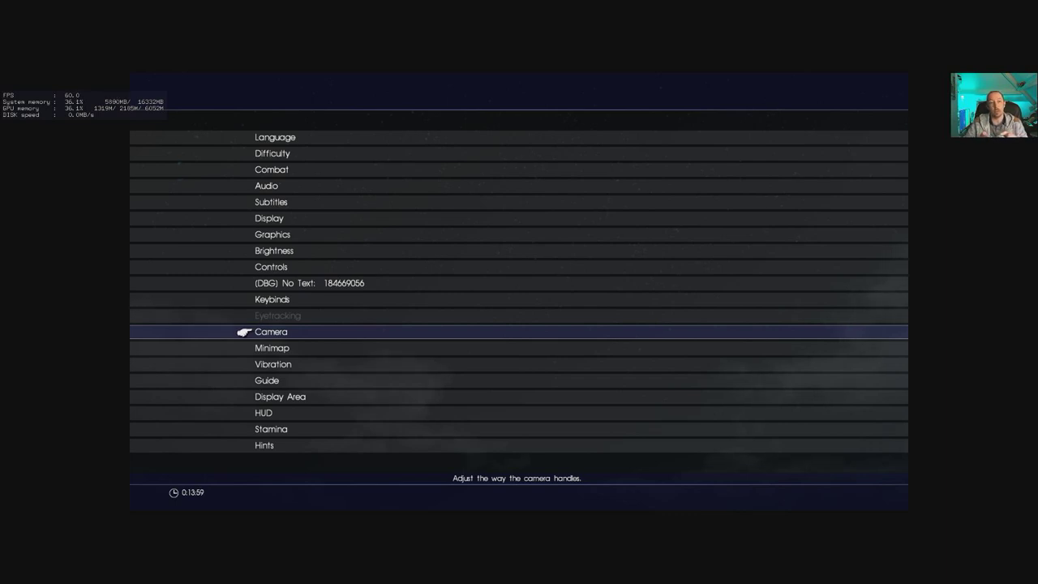
{"action": "left_click", "coordinate": [271, 330]}
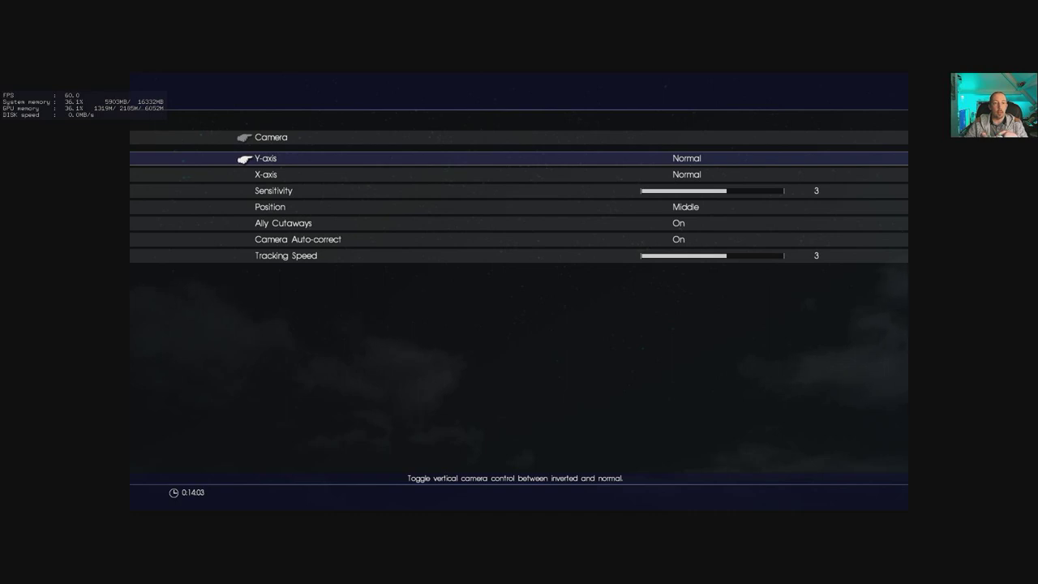
{"action": "key", "text": "down"}
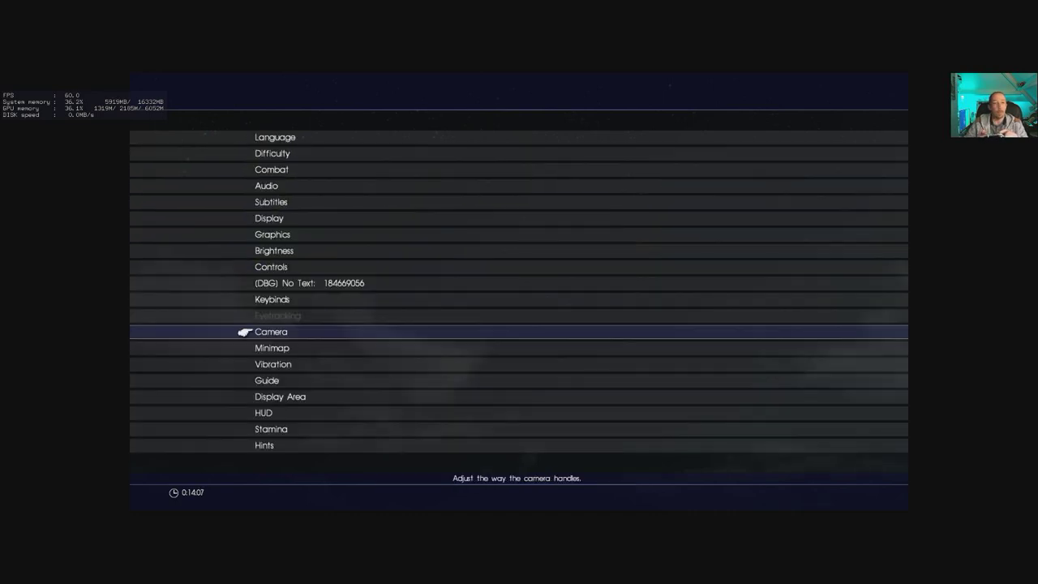
{"action": "left_click", "coordinate": [272, 348]}
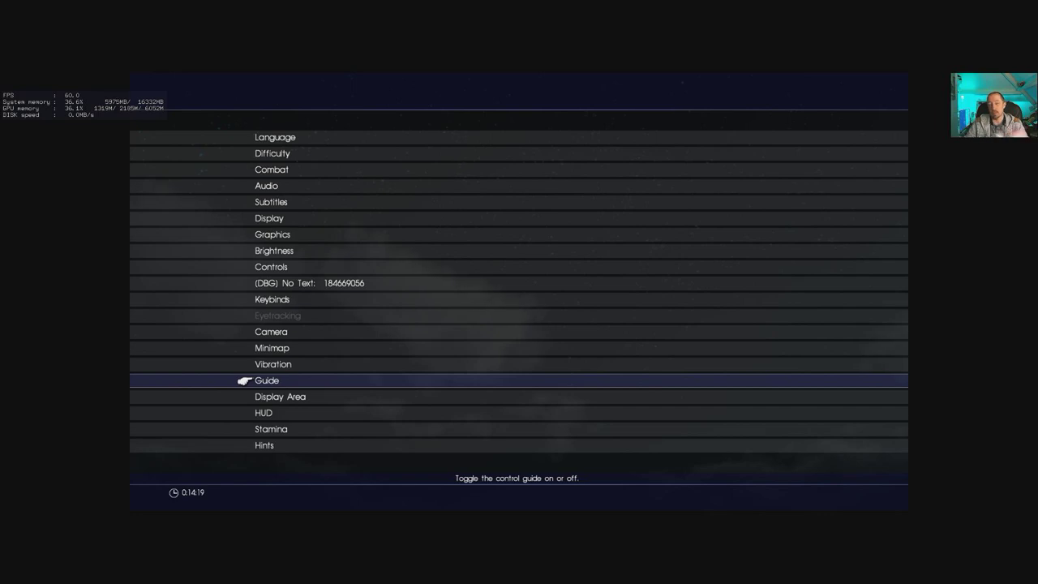
{"action": "left_click", "coordinate": [266, 381]}
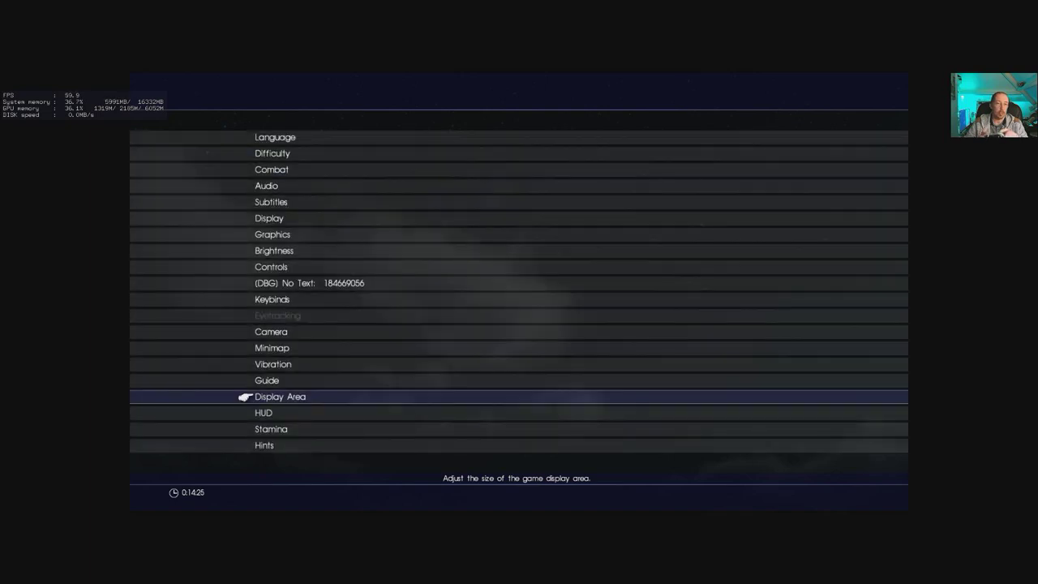
{"action": "key", "text": "Down"}
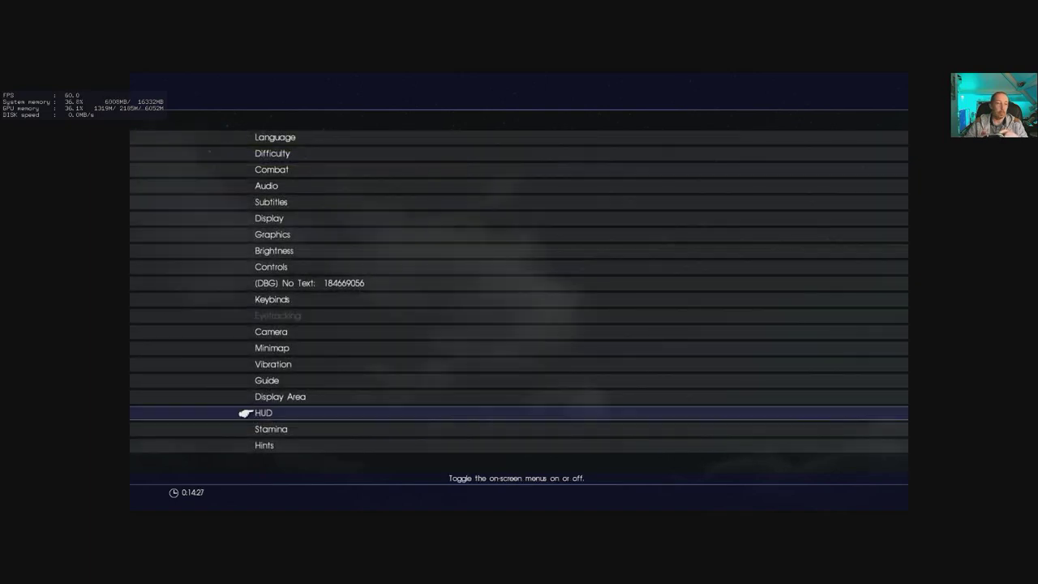
{"action": "key", "text": "Down"}
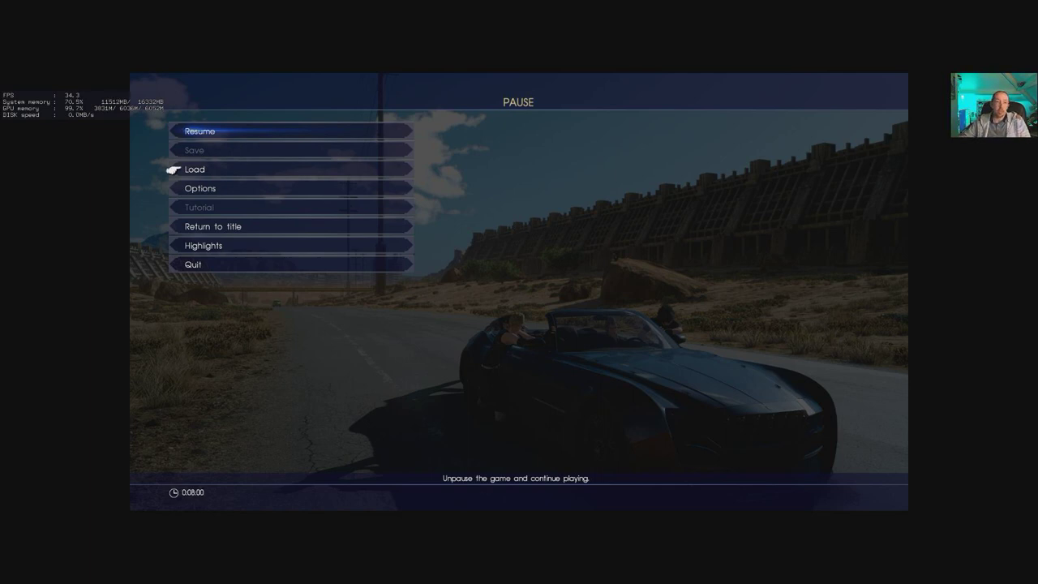
Open Options from the pause menu and cap the maximum framerate at 60 fps.
{"action": "left_click", "coordinate": [200, 187]}
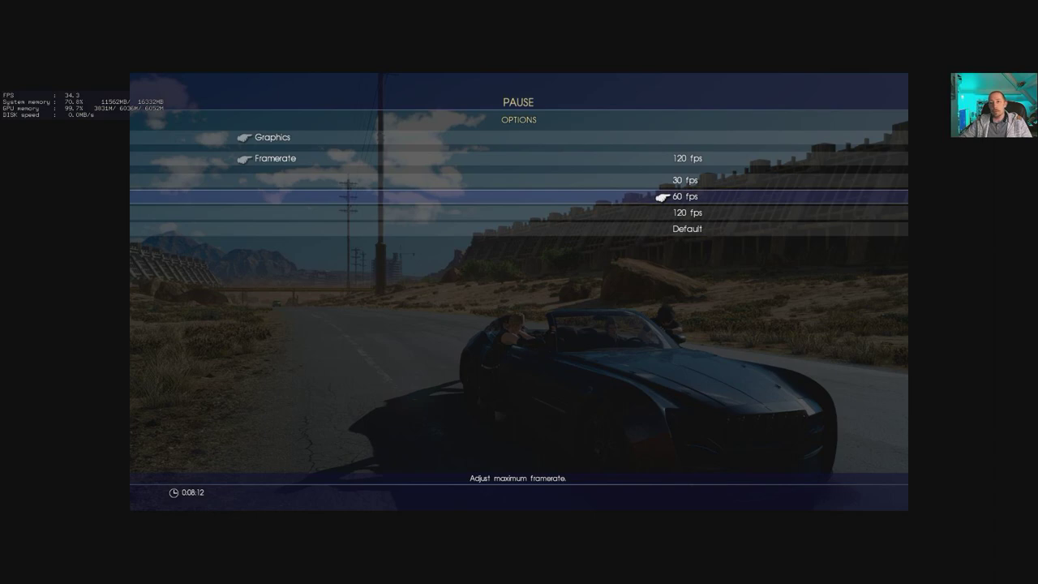
{"action": "left_click", "coordinate": [686, 179]}
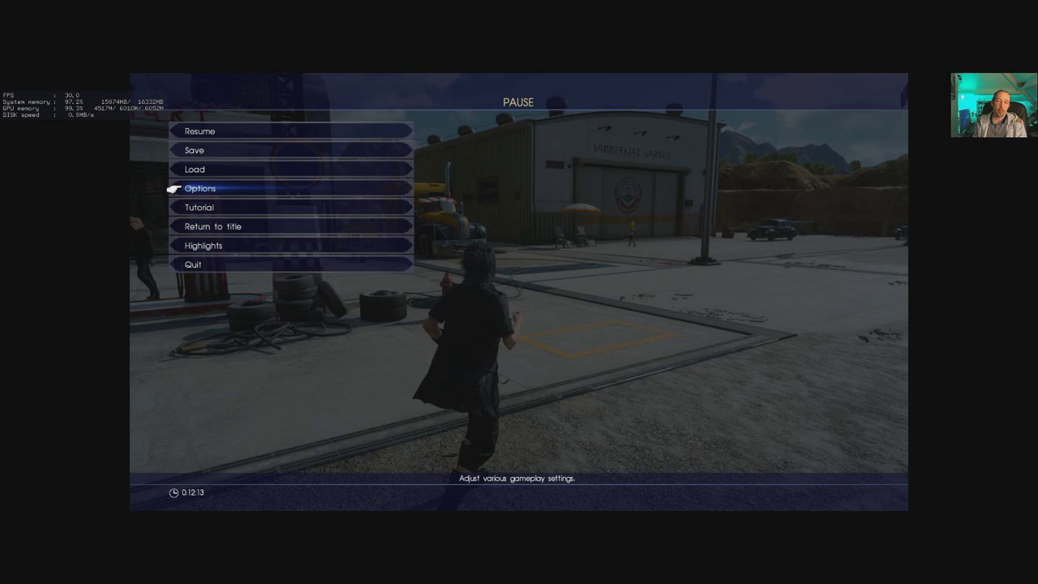
Set the graphics preset to Average and confirm applying it with a return to title.
{"action": "left_click", "coordinate": [205, 187]}
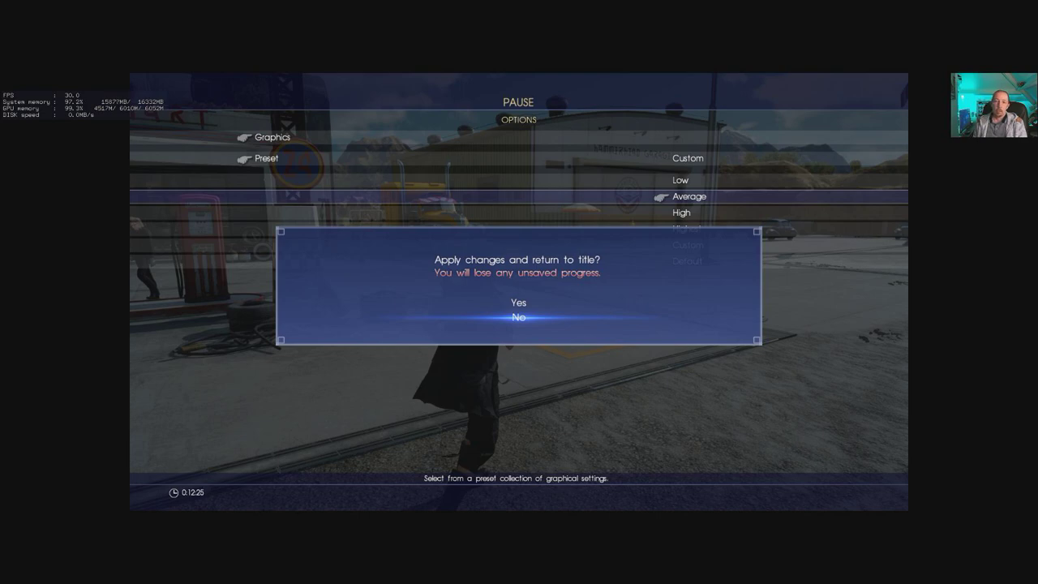
{"action": "key", "text": "up"}
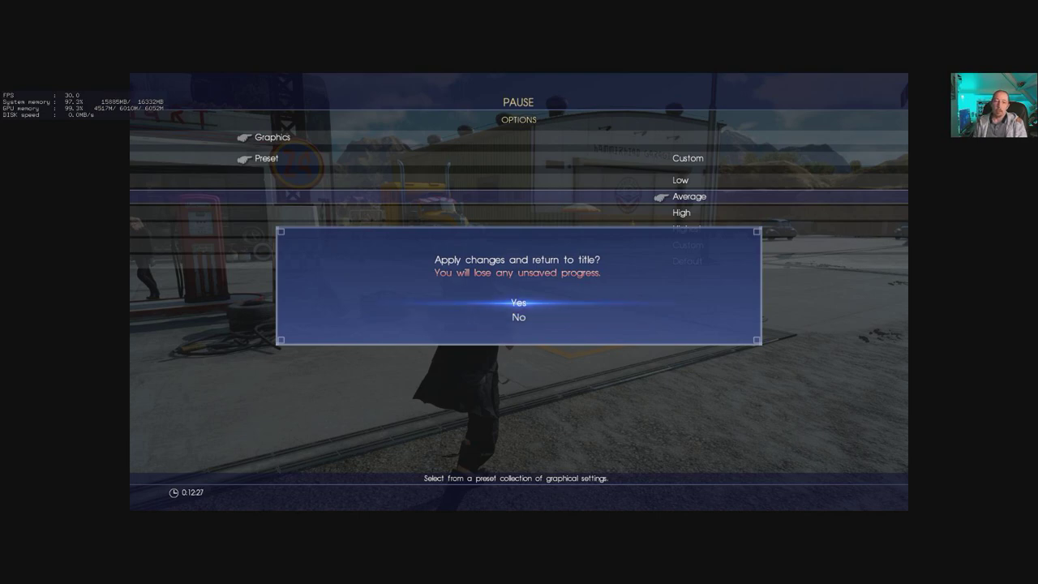
{"action": "left_click", "coordinate": [518, 317]}
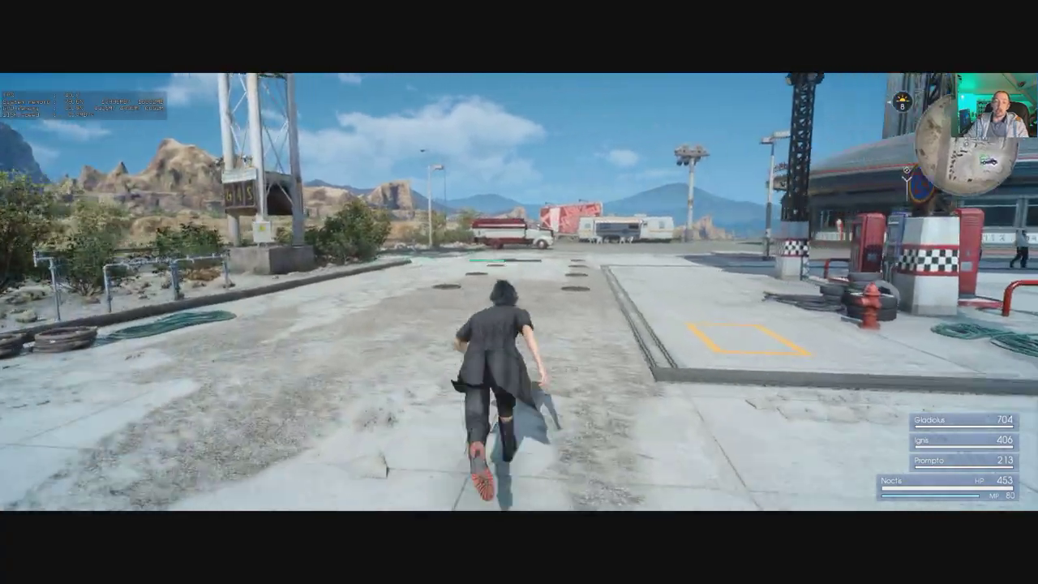
Run Noctis across the gas station lot toward the shop with the FPS overlay showing.
{"action": "key", "text": "w"}
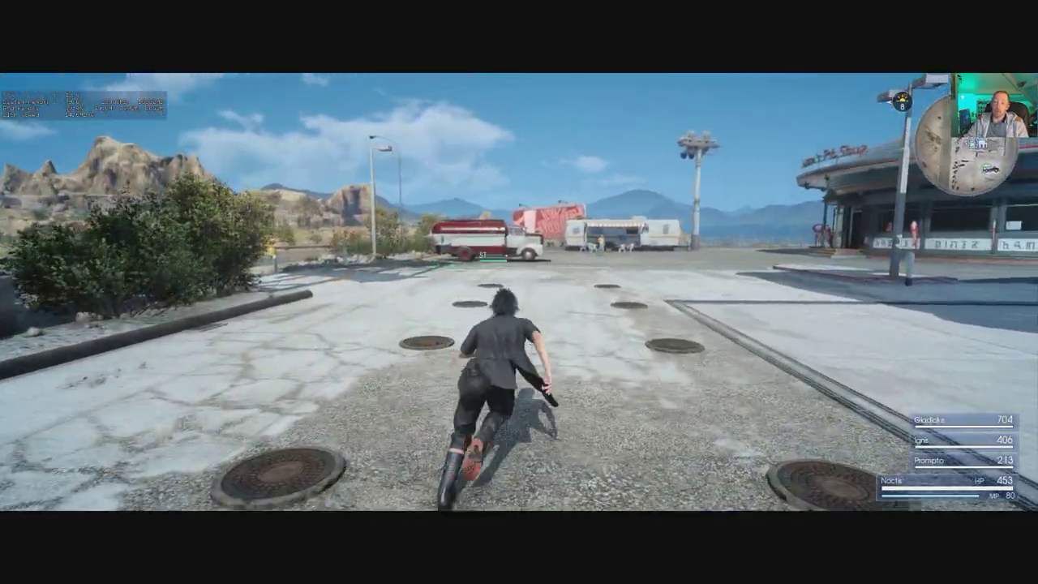